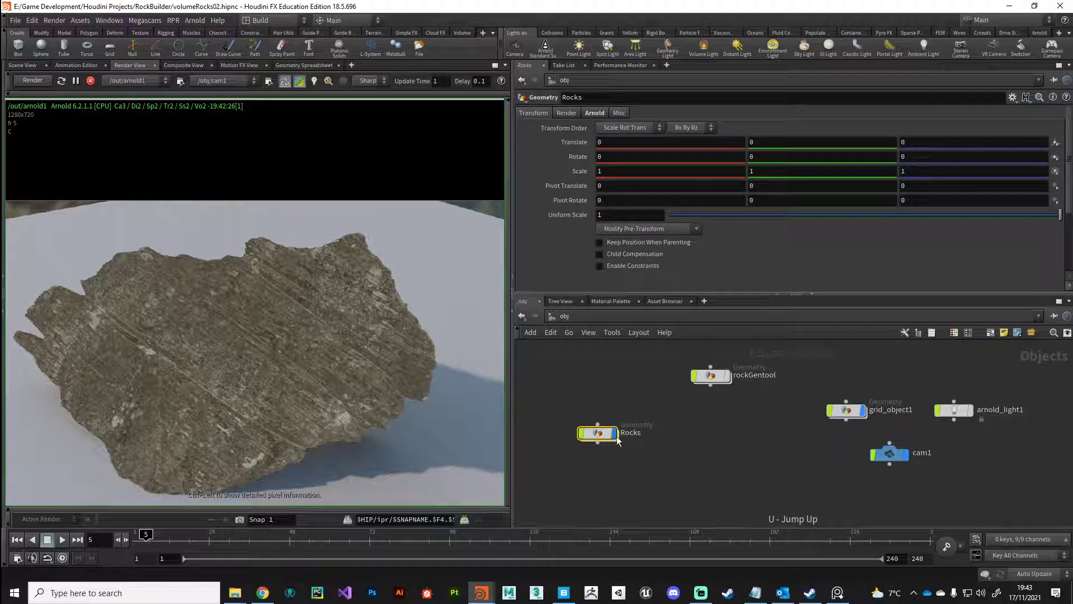
Step: Show the untextured rock in the Scene View and dive into the Rocks geometry network
double_click(596, 433)
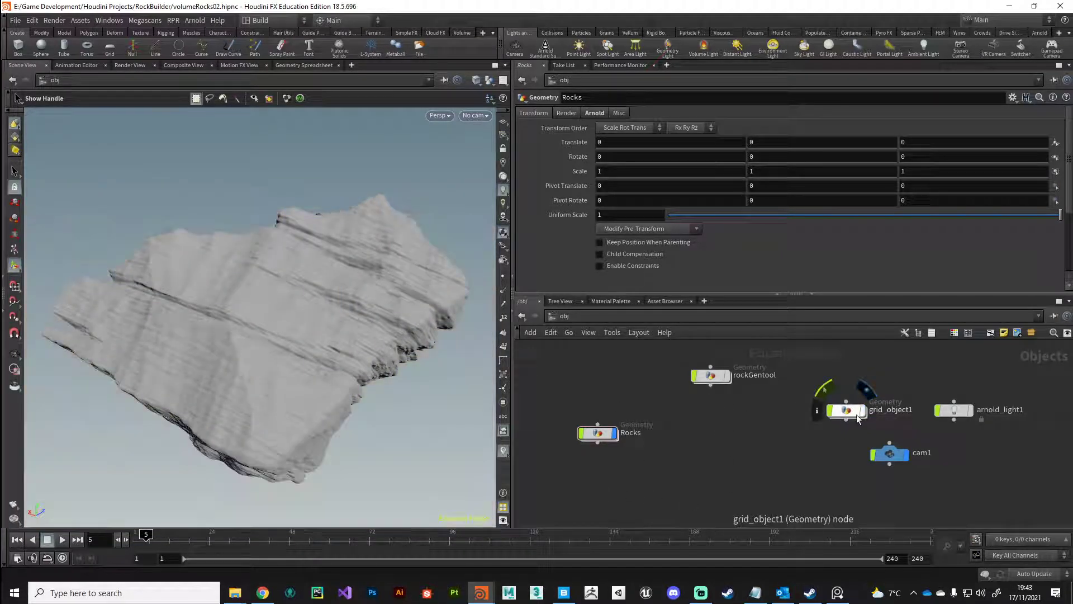
double_click(598, 433)
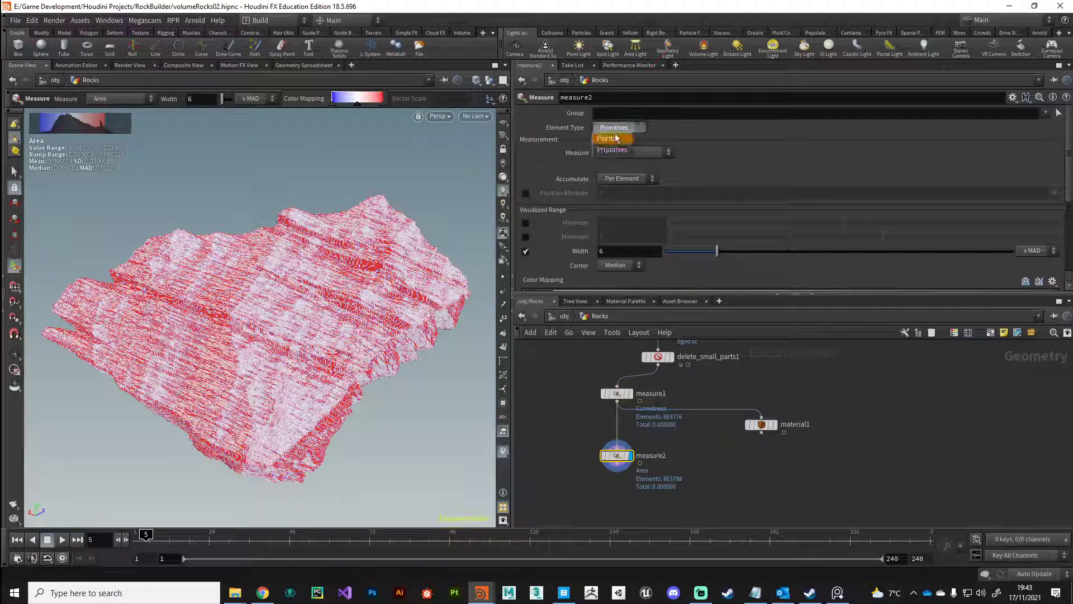
Step: Set measure2 to a per-point Surface Integral of position P using the Y component
click(630, 152)
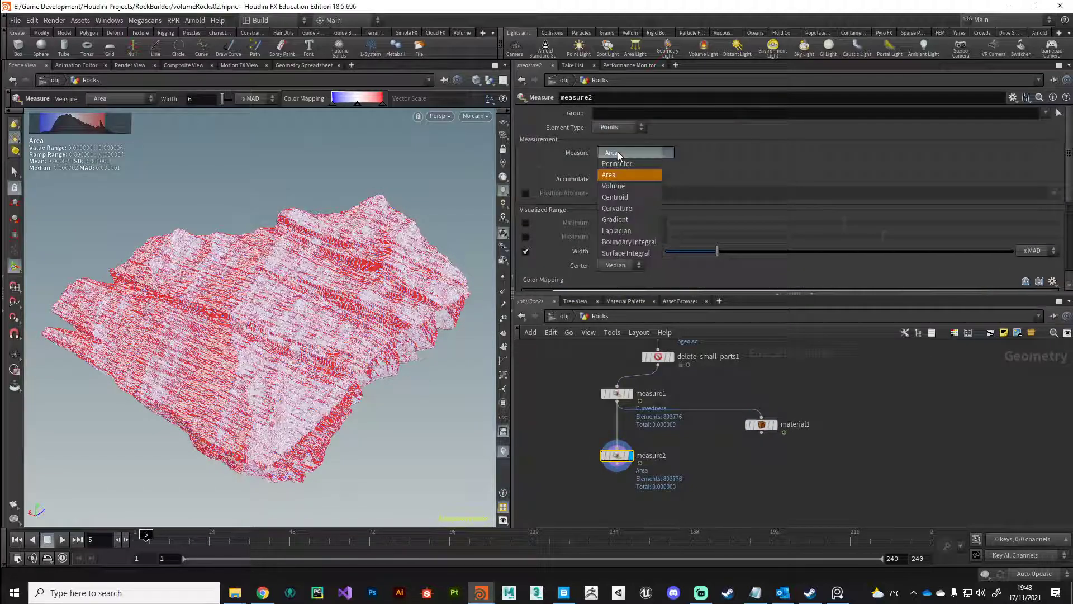
click(625, 253)
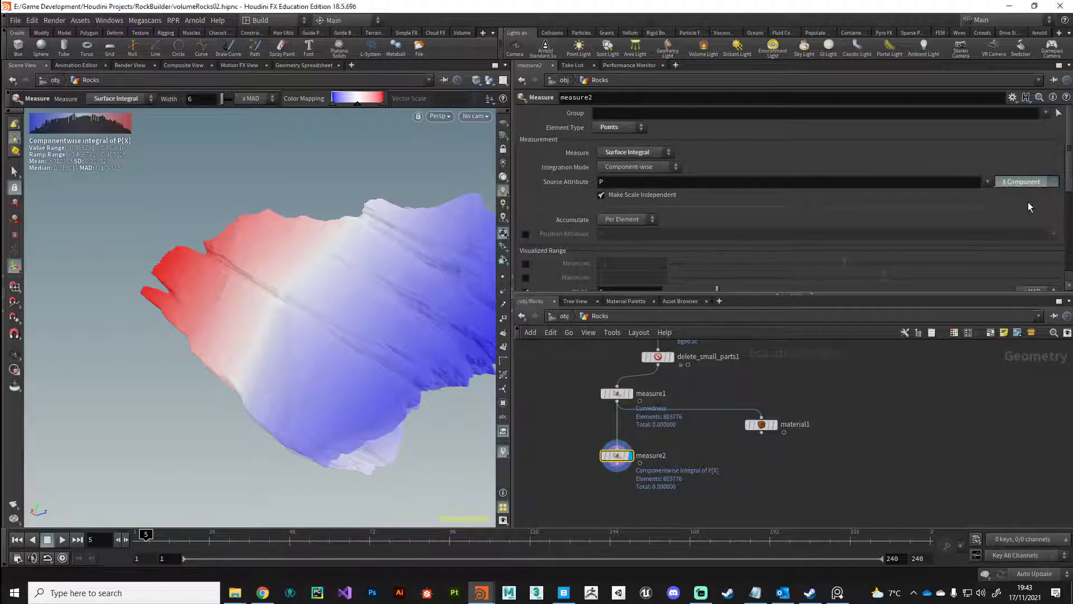
click(1022, 181)
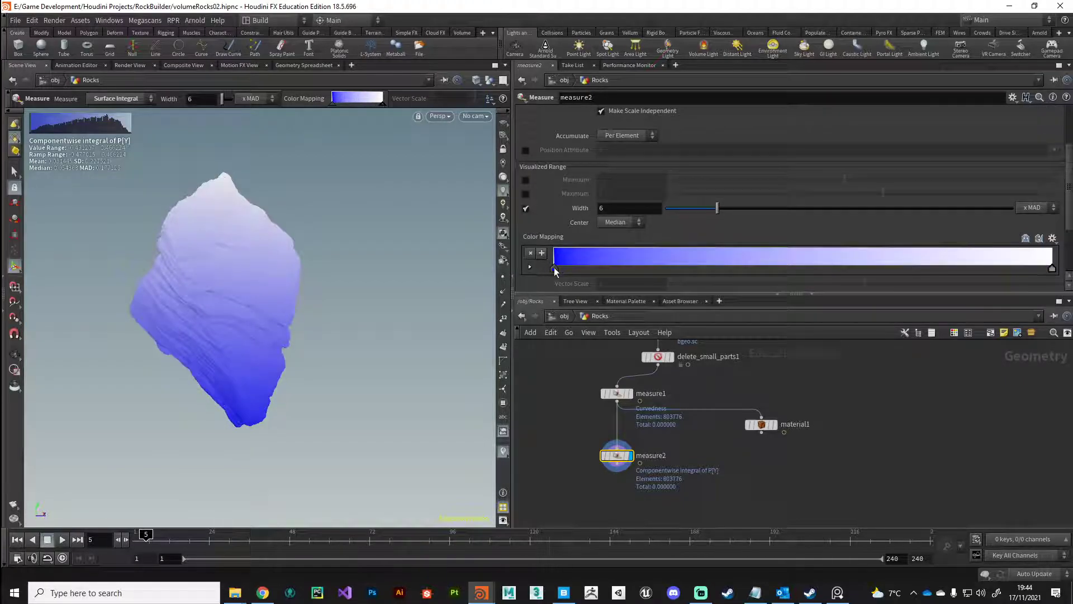
Step: Try swatches for the ramp's blue low end in the Color Editor; visualization Width ends at 4.24
double_click(555, 266)
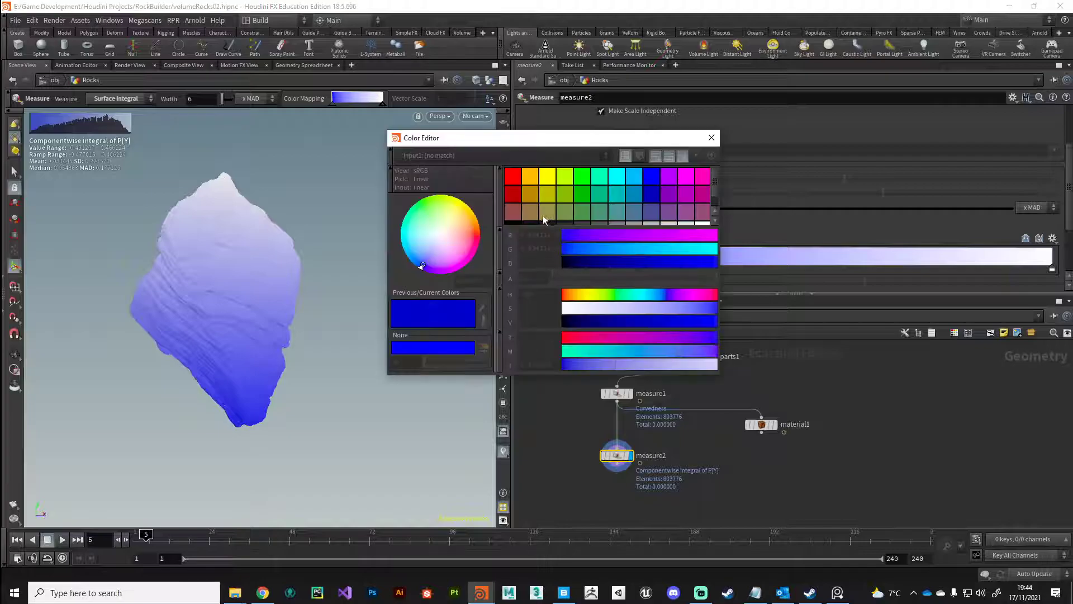
mouse_move(515, 226)
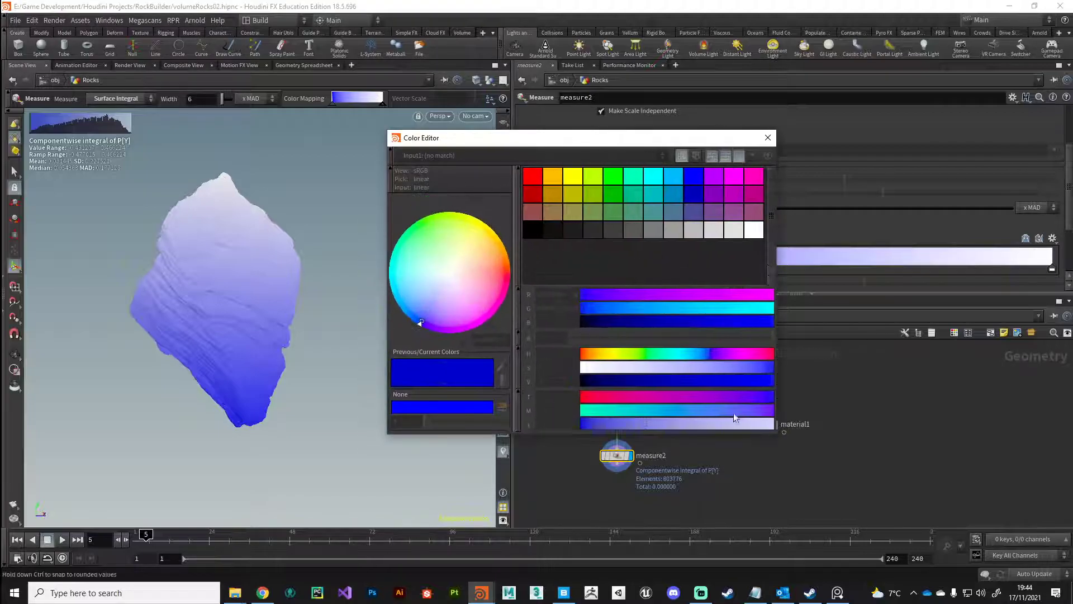
click(767, 138)
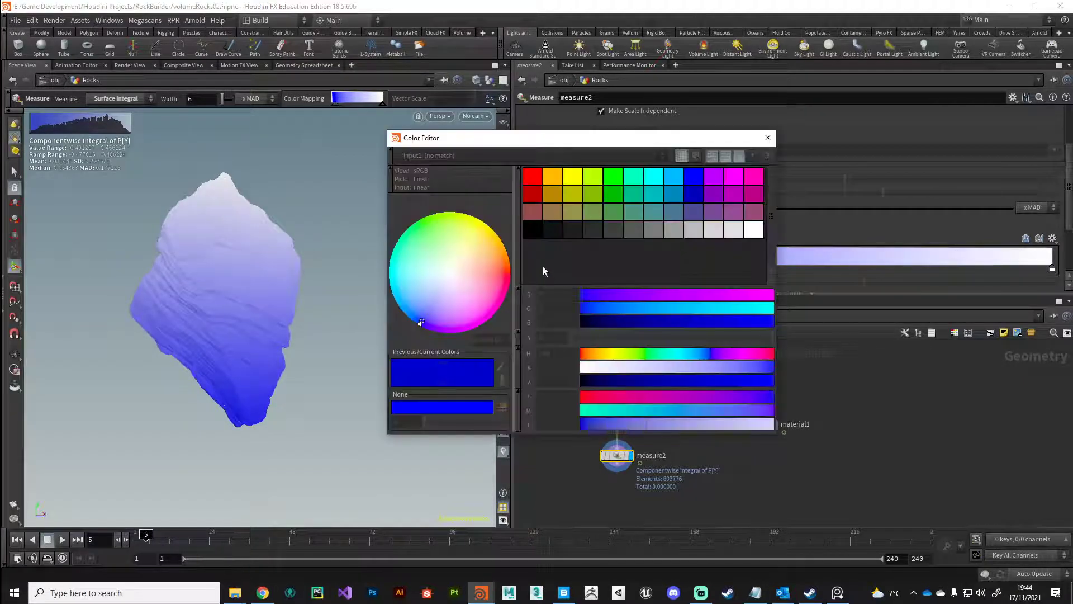
click(767, 137)
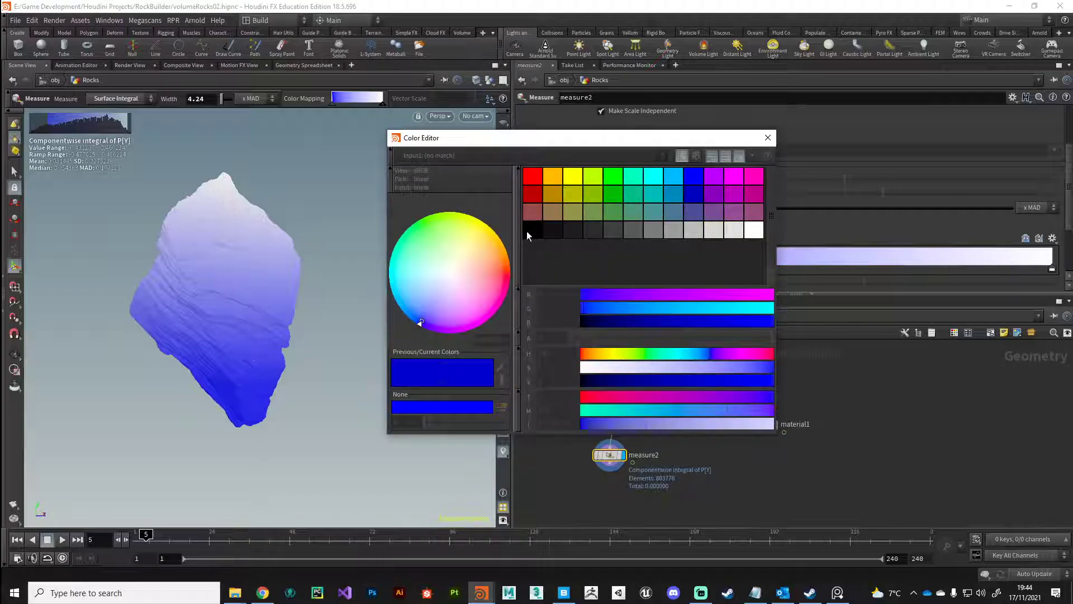
click(767, 138)
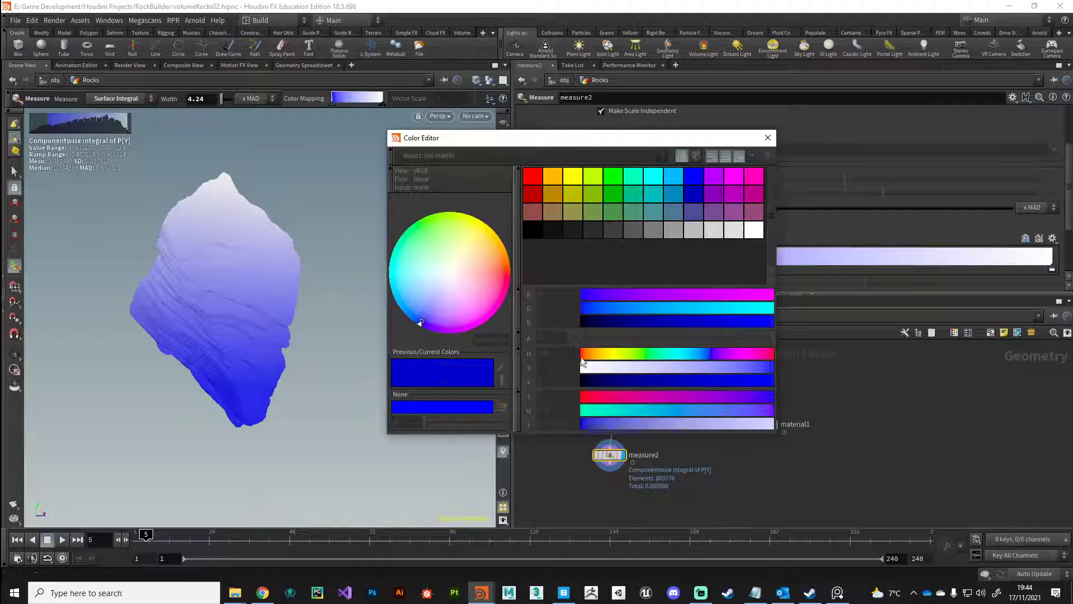
click(768, 137)
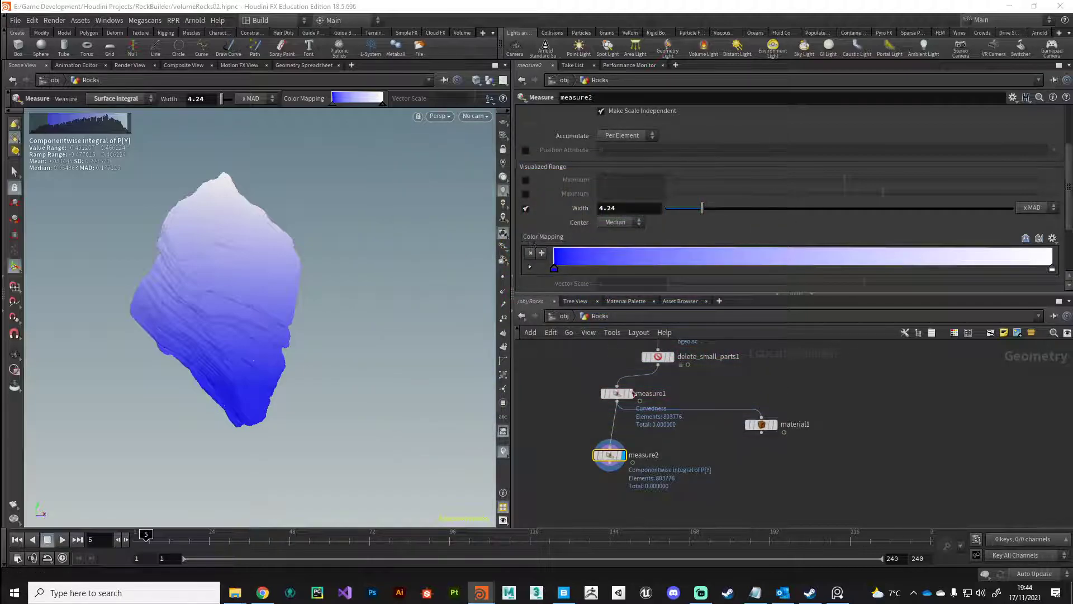
Step: Undo, then reset measure2 to Points, Surface Integral of position, Y component
key(Delete)
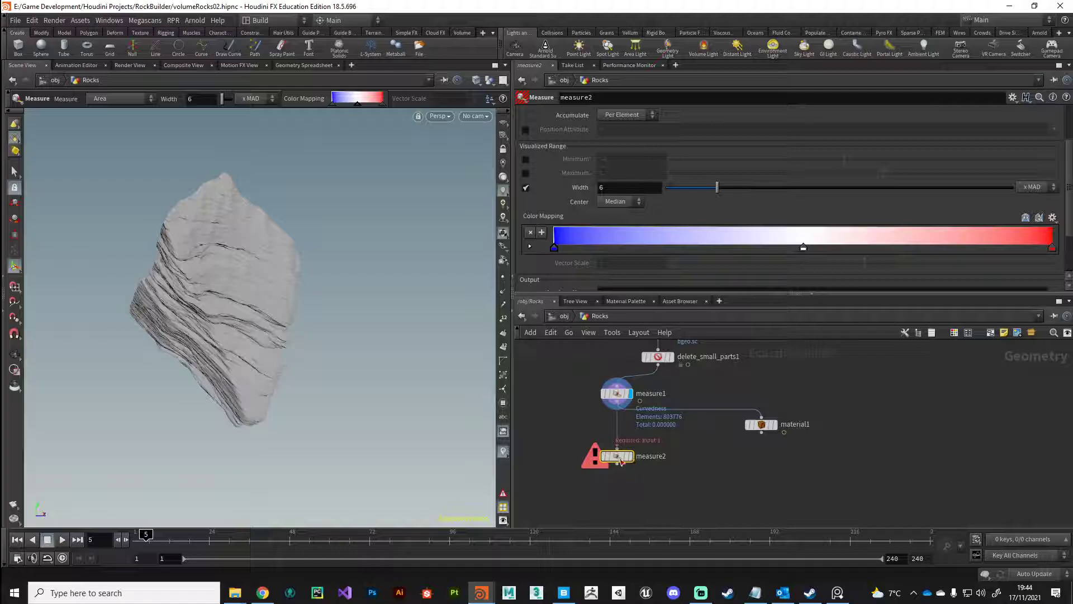
click(616, 456)
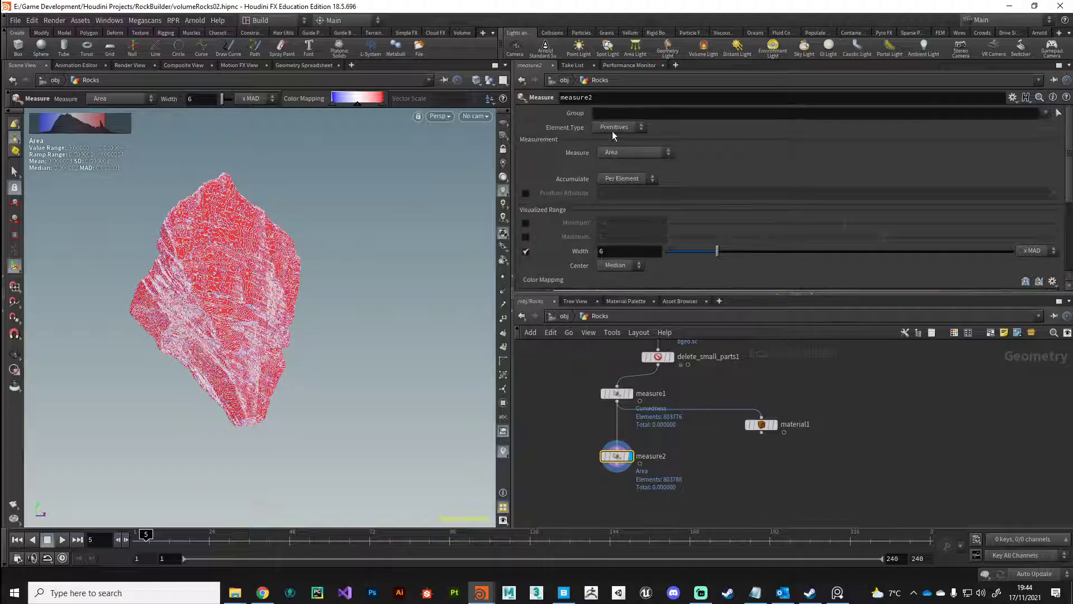
click(618, 127)
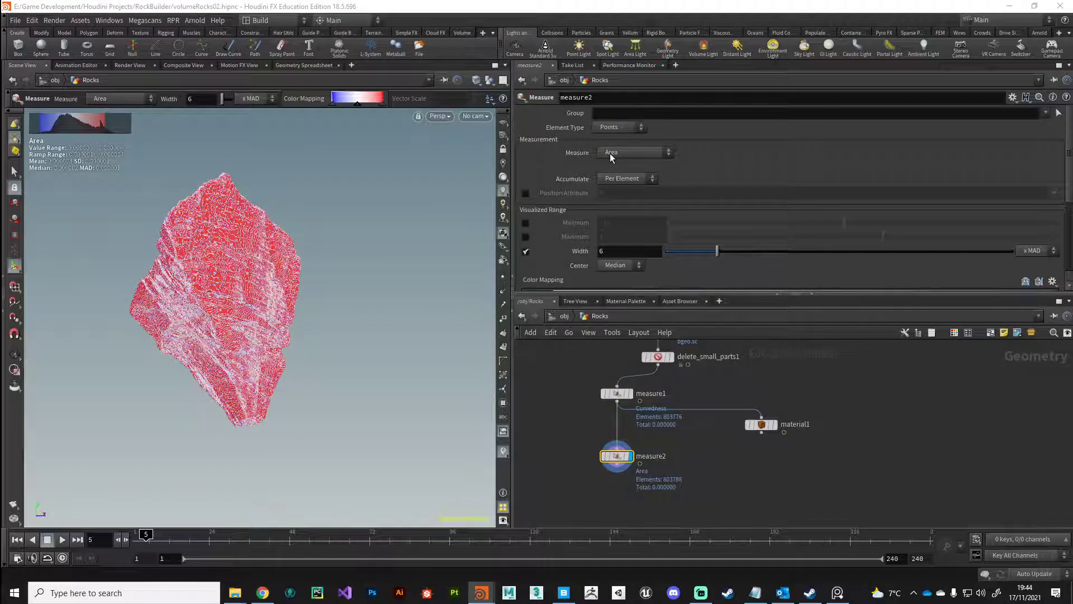
click(633, 152)
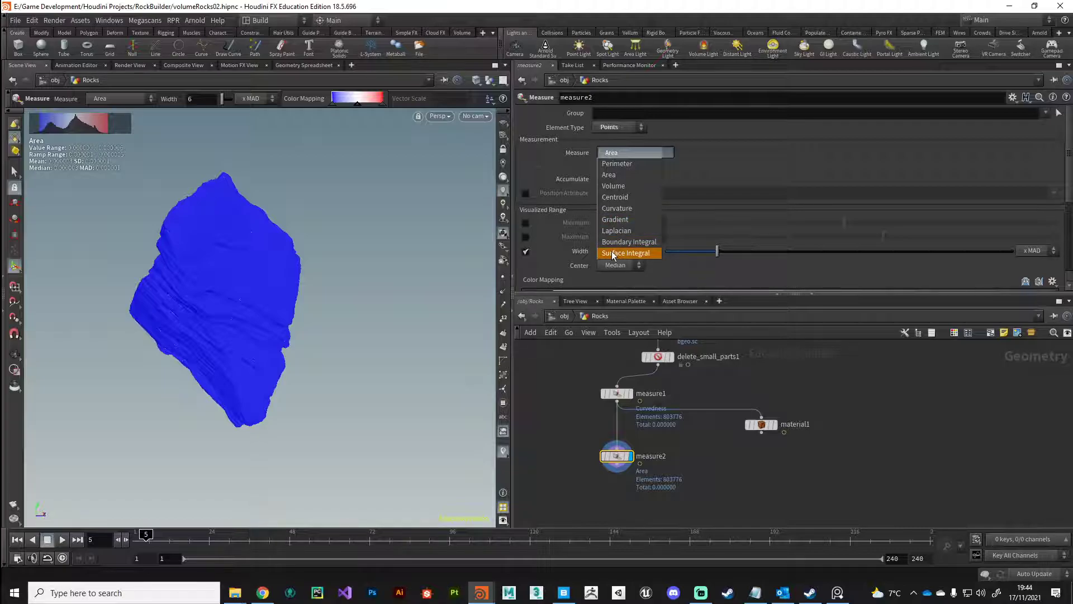
click(625, 253)
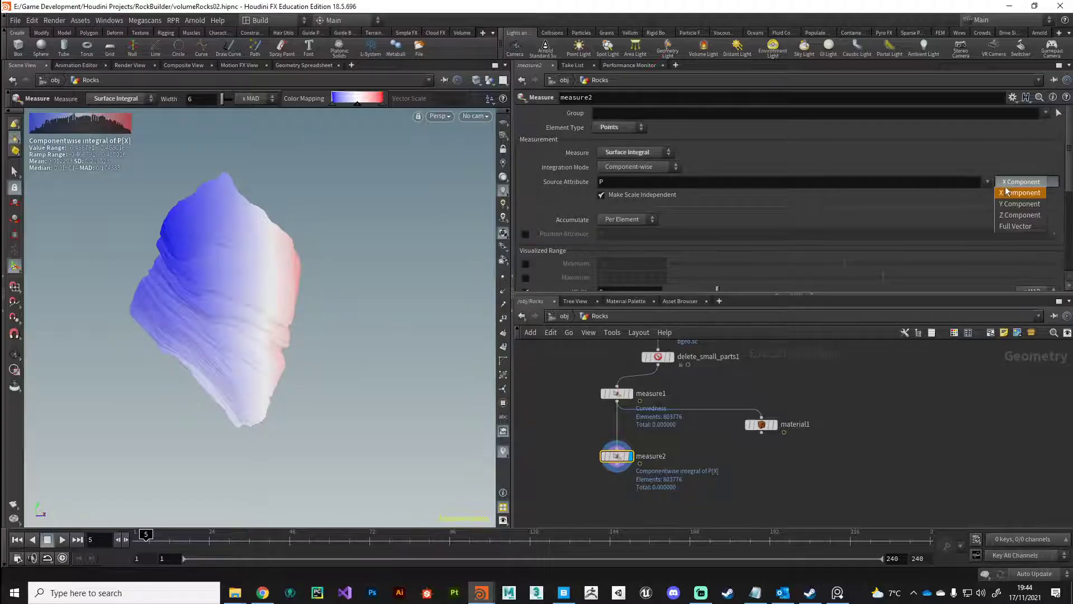
click(1019, 203)
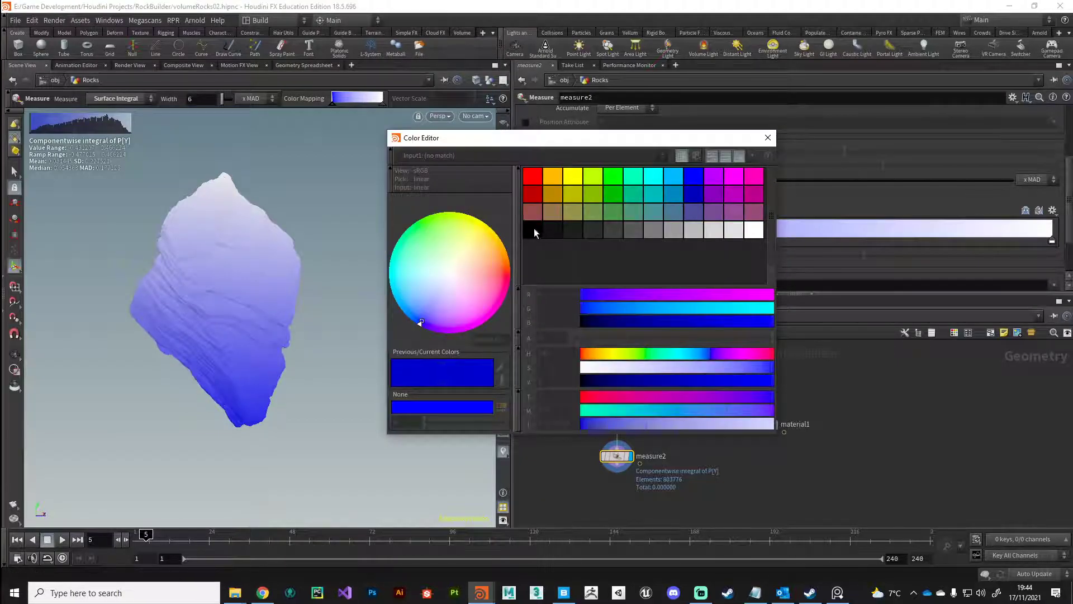
Step: Set the first Color Mapping ramp key to black, giving the rock a black-to-white gradient
click(766, 137)
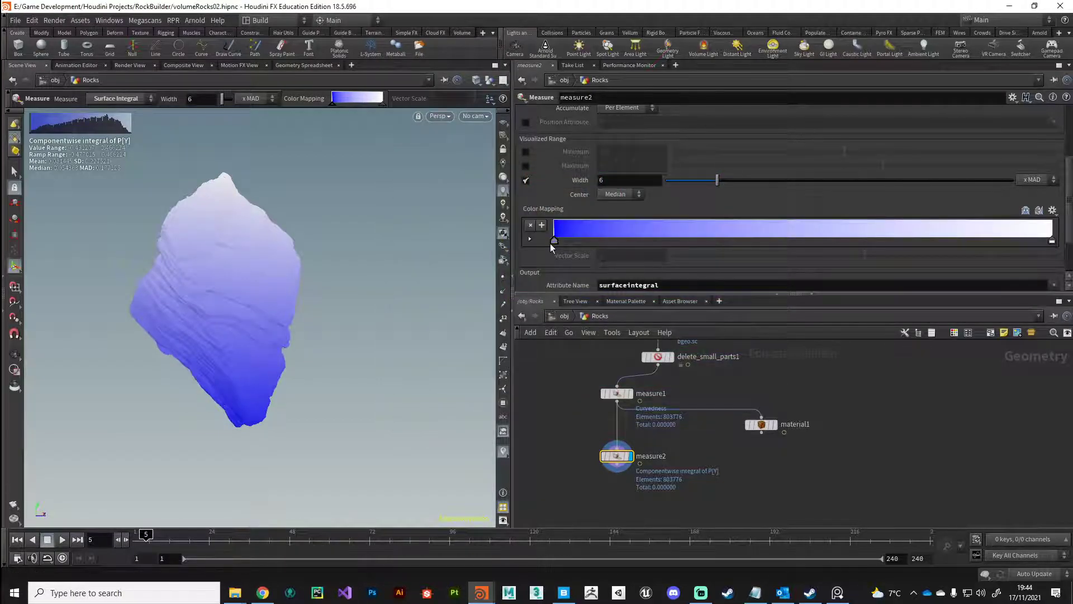
click(554, 240)
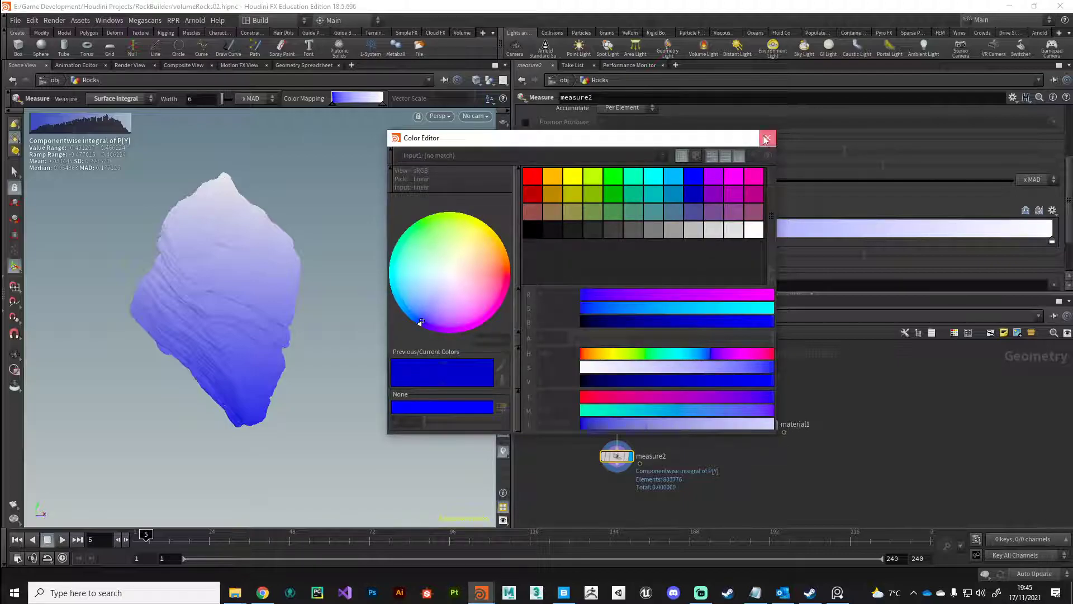
click(766, 138)
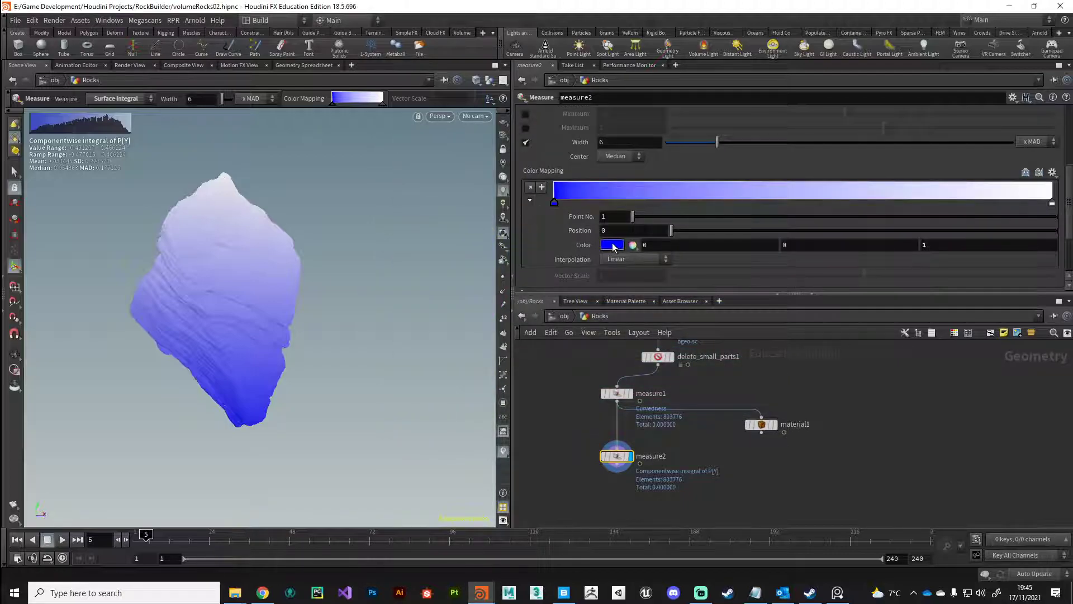
click(610, 244)
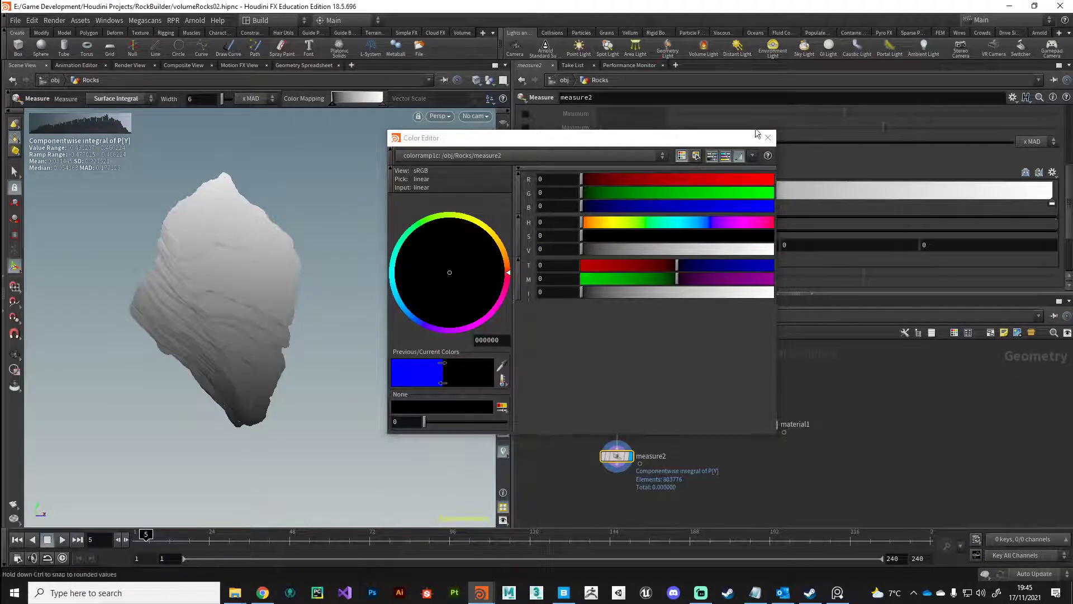
click(767, 137)
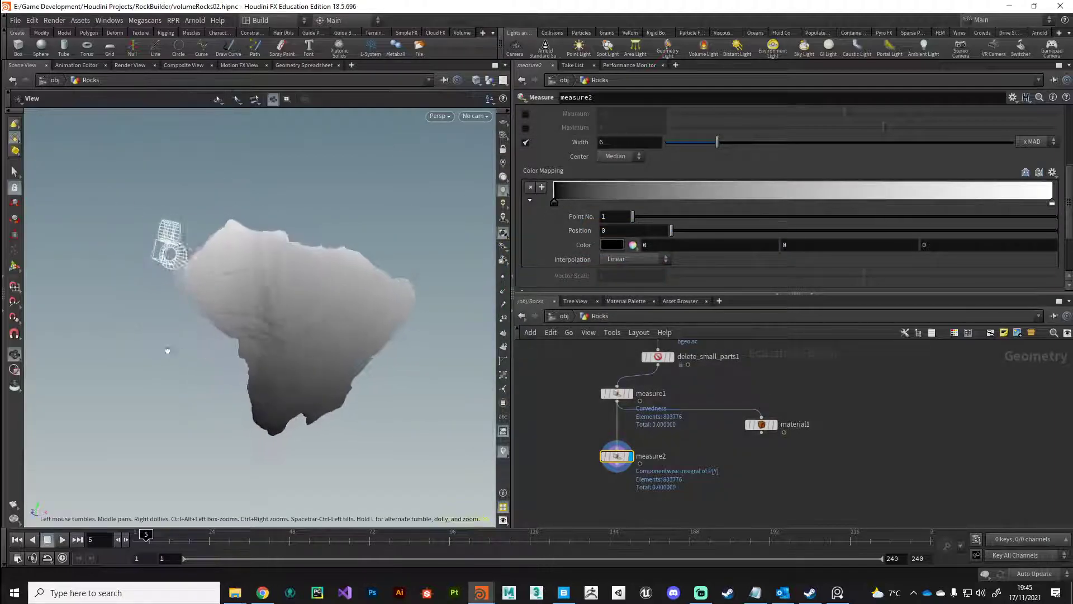
Step: Enter the rock material network and add a User Data Float reading the surfaceintegral attribute
click(615, 457)
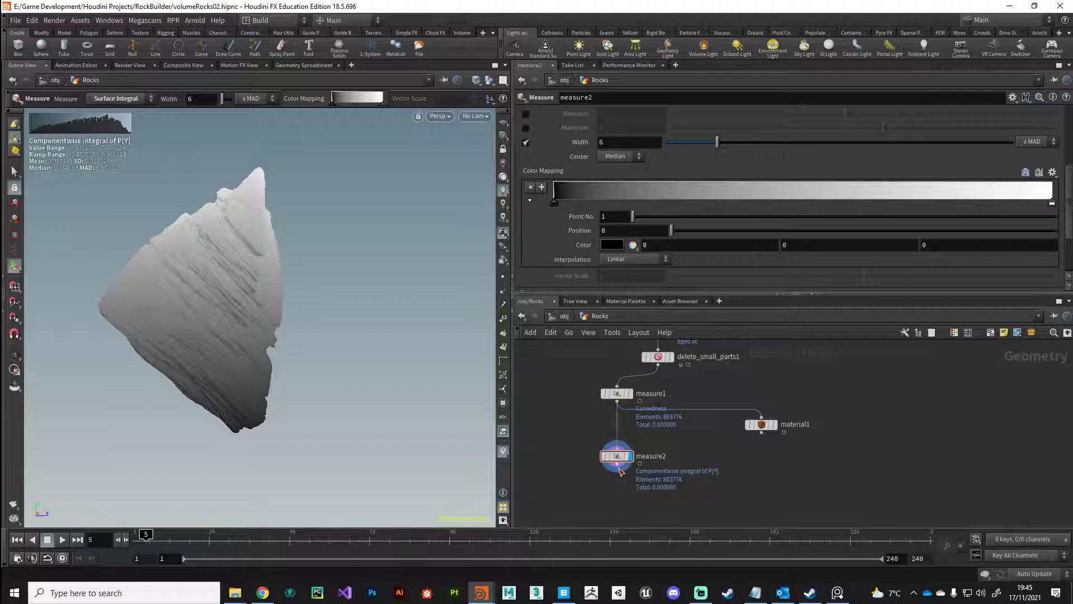
click(760, 424)
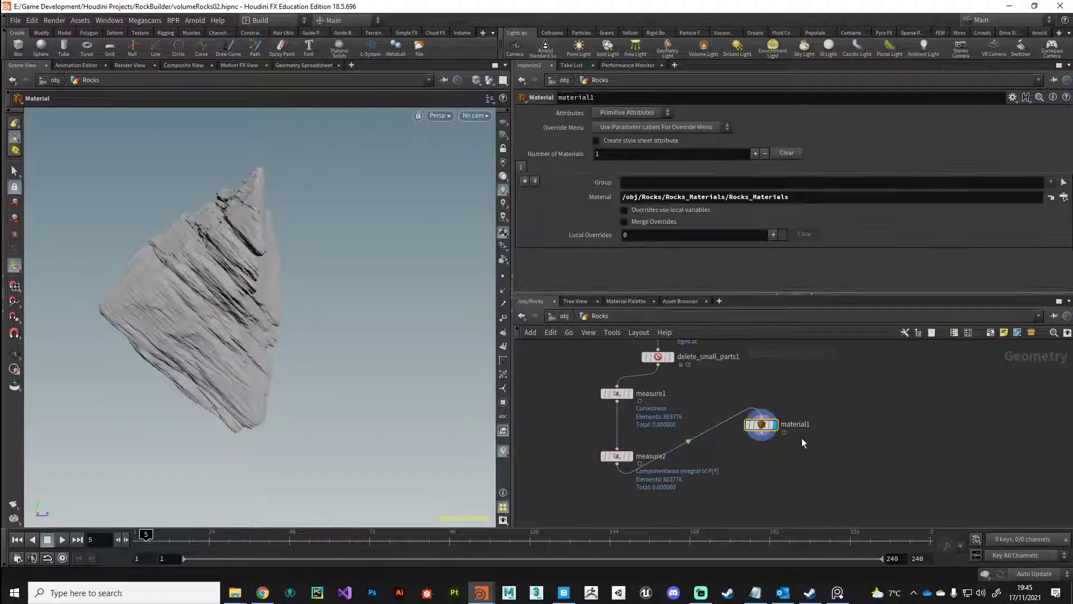
double_click(760, 424)
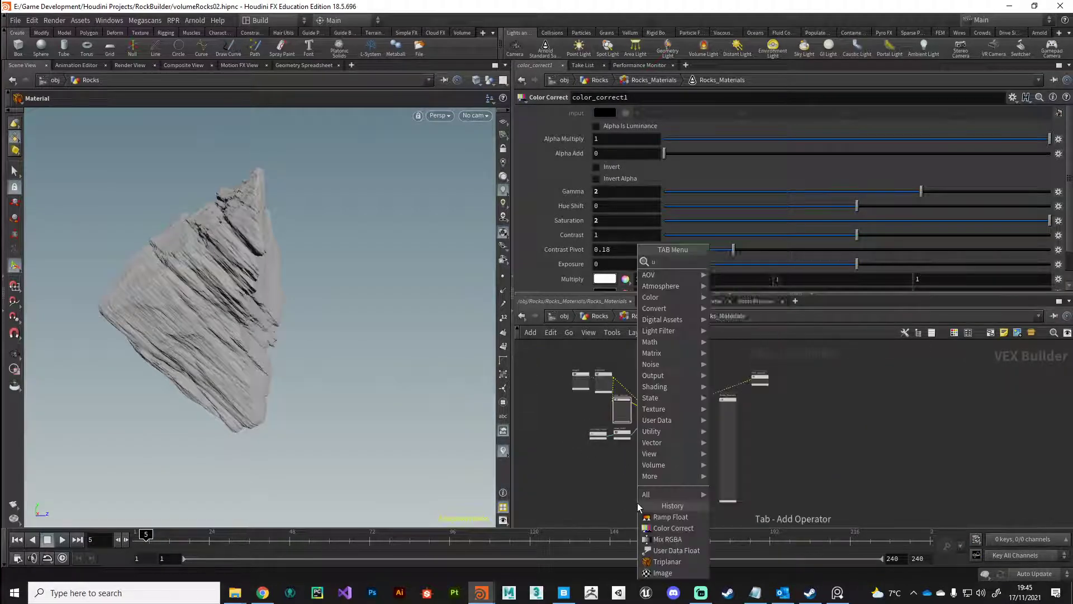
click(676, 549)
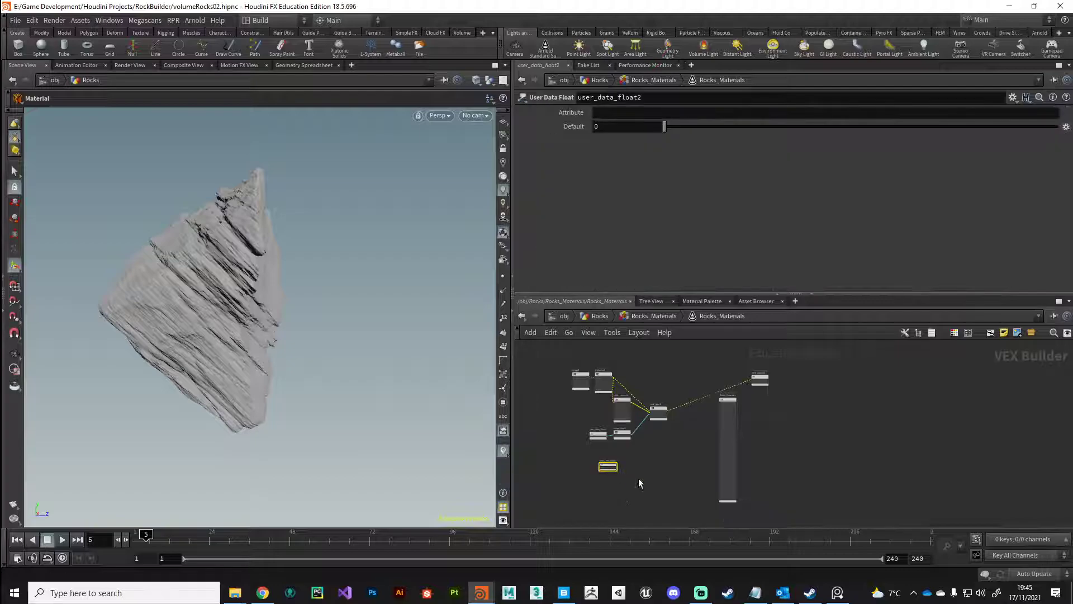
click(752, 112)
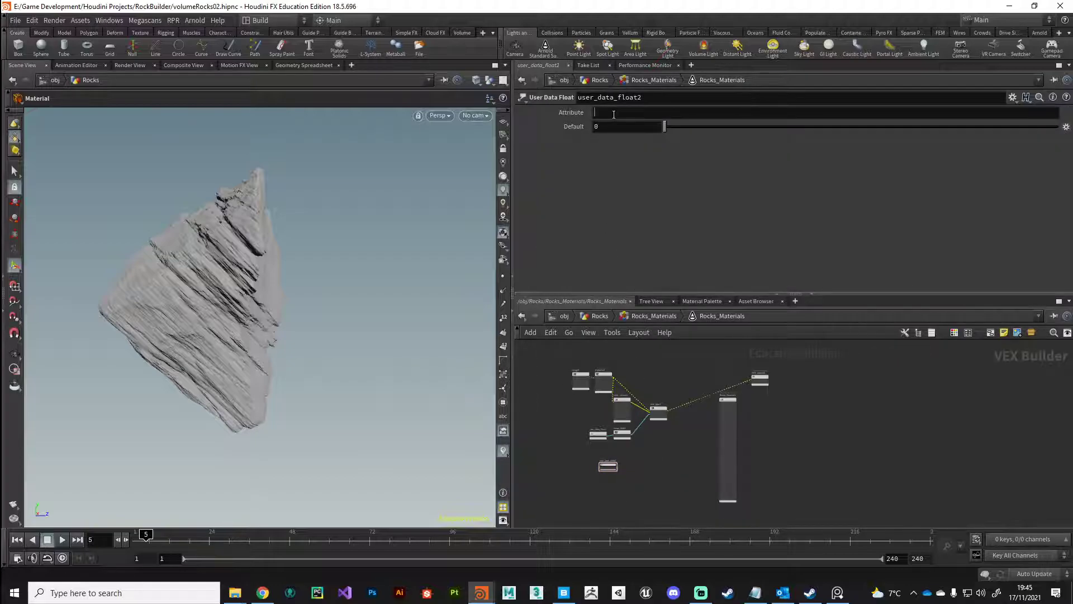
text(surfaceintegral)
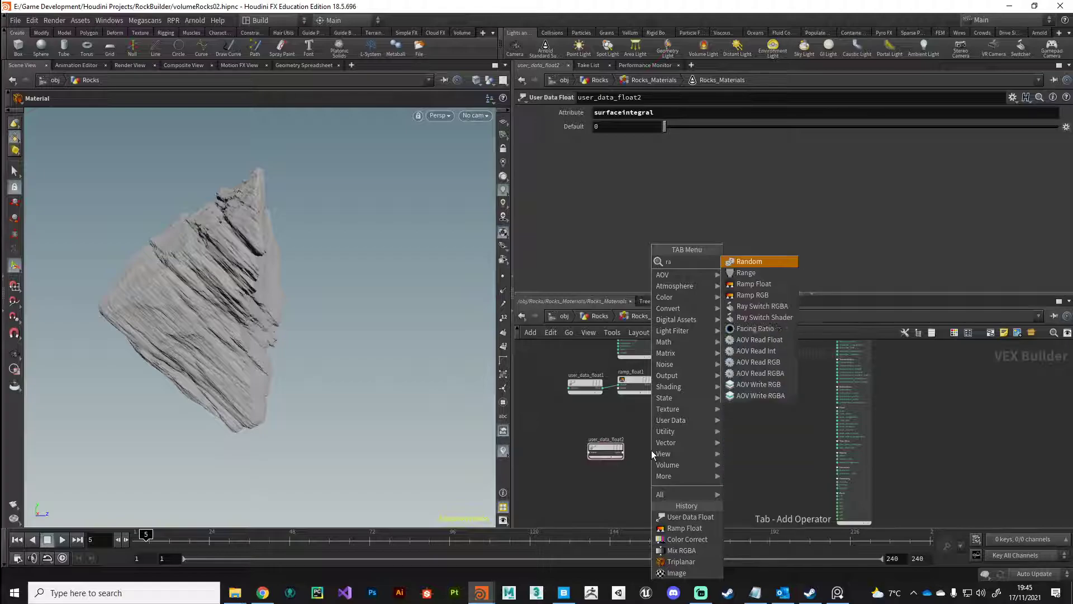
Step: Add a Ramp Float node beside the surfaceintegral data node
click(754, 283)
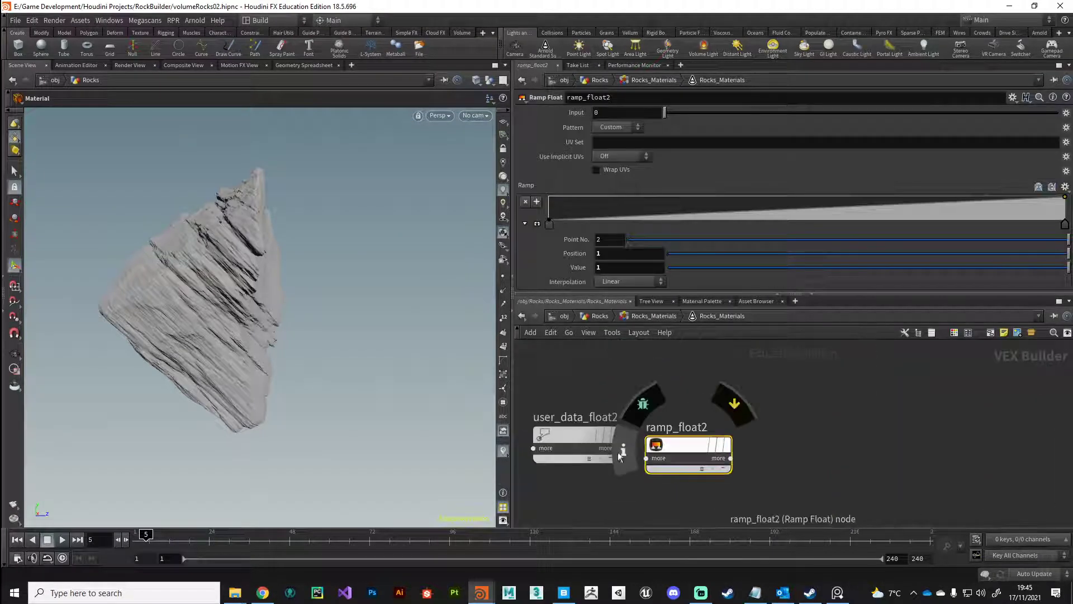
click(618, 447)
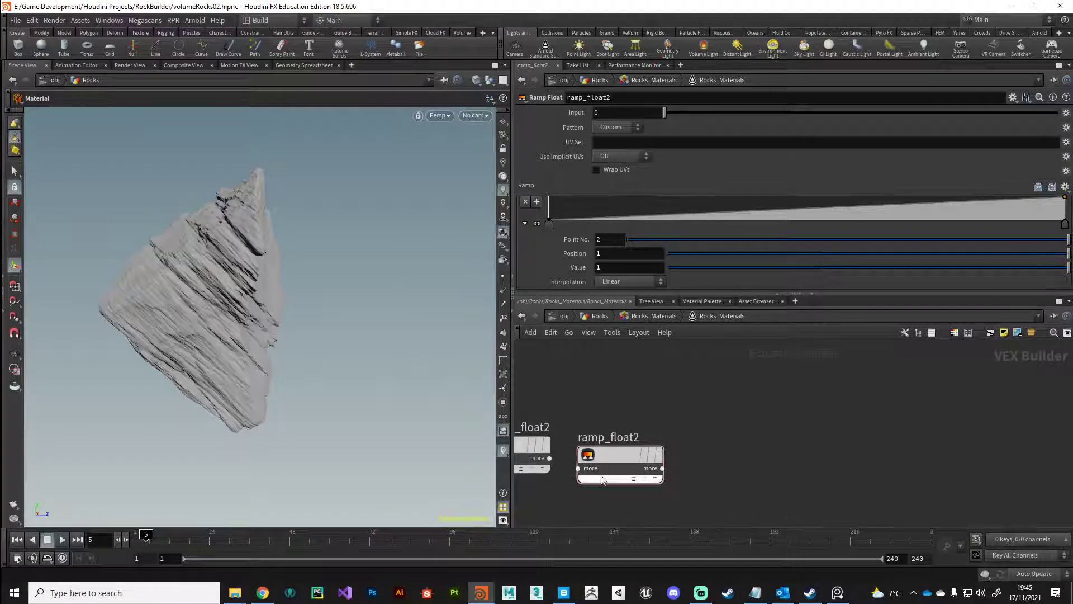
click(642, 387)
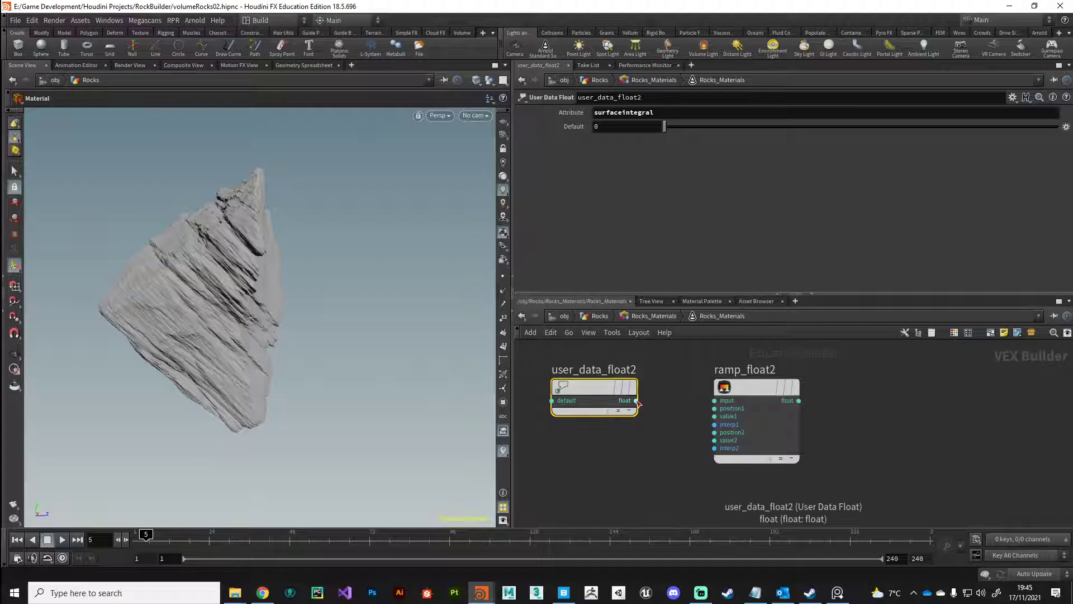
scroll(down, 3)
text(mix)
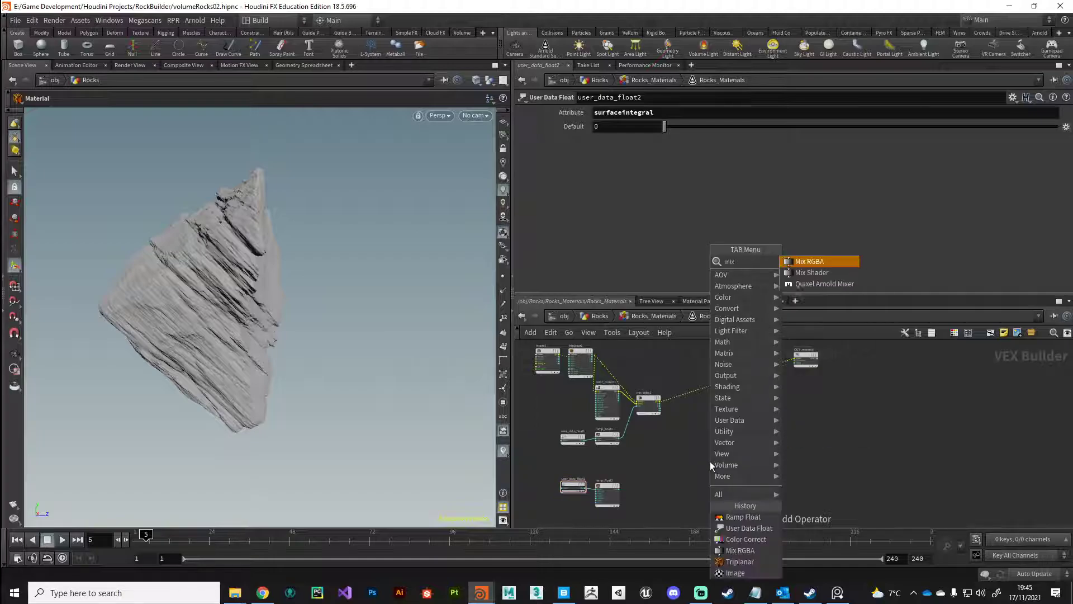
Step: Add a Mix RGBA node and a second Color Correct node to the material network
click(810, 261)
text(c)
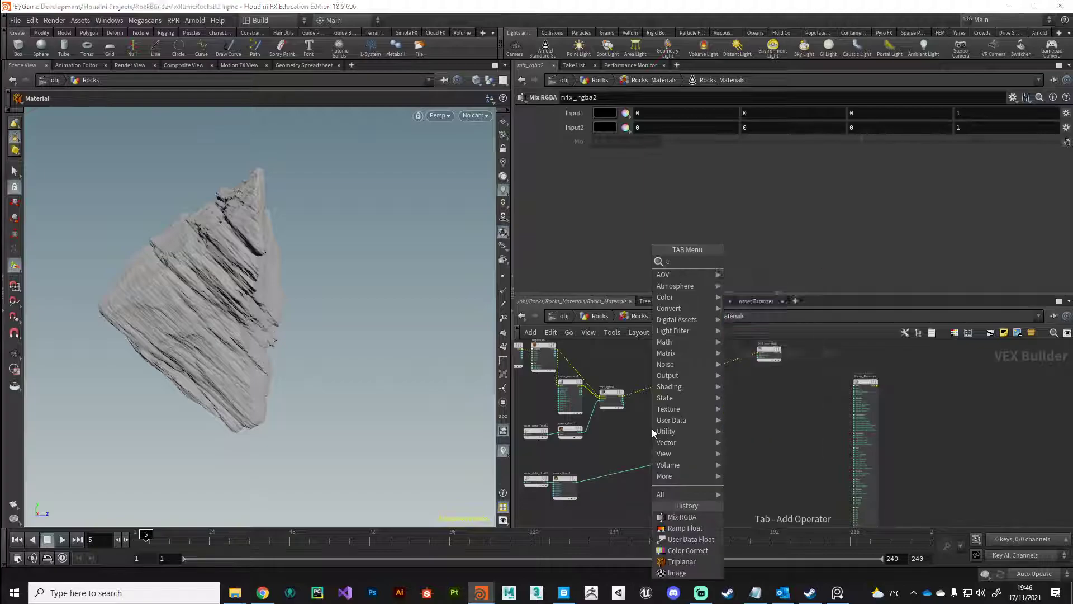
click(687, 549)
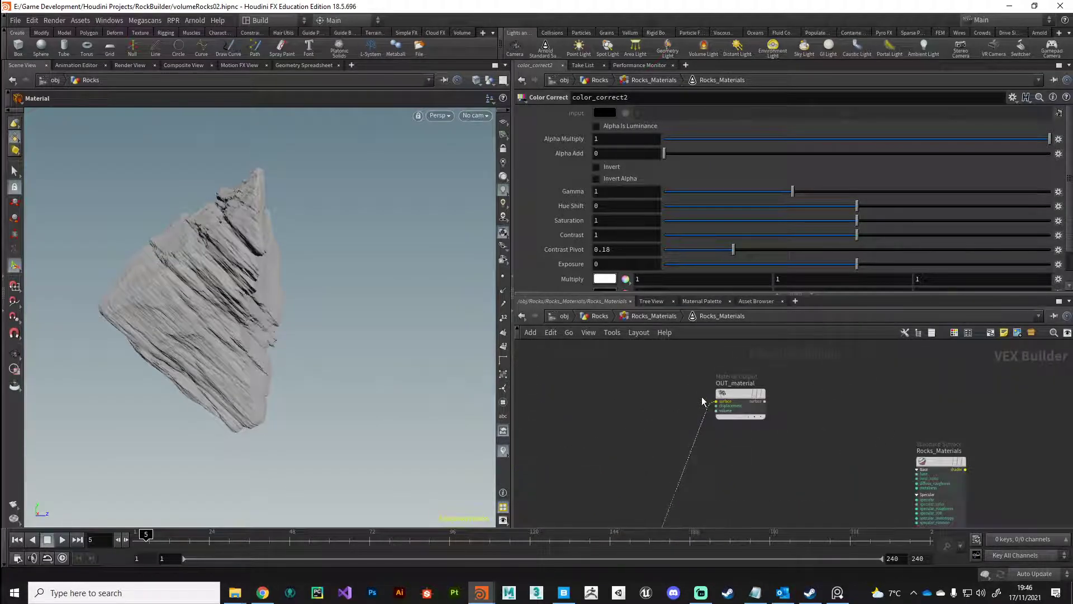
Step: Switch the left pane to Render View and start a fresh Arnold render of the rock
click(130, 65)
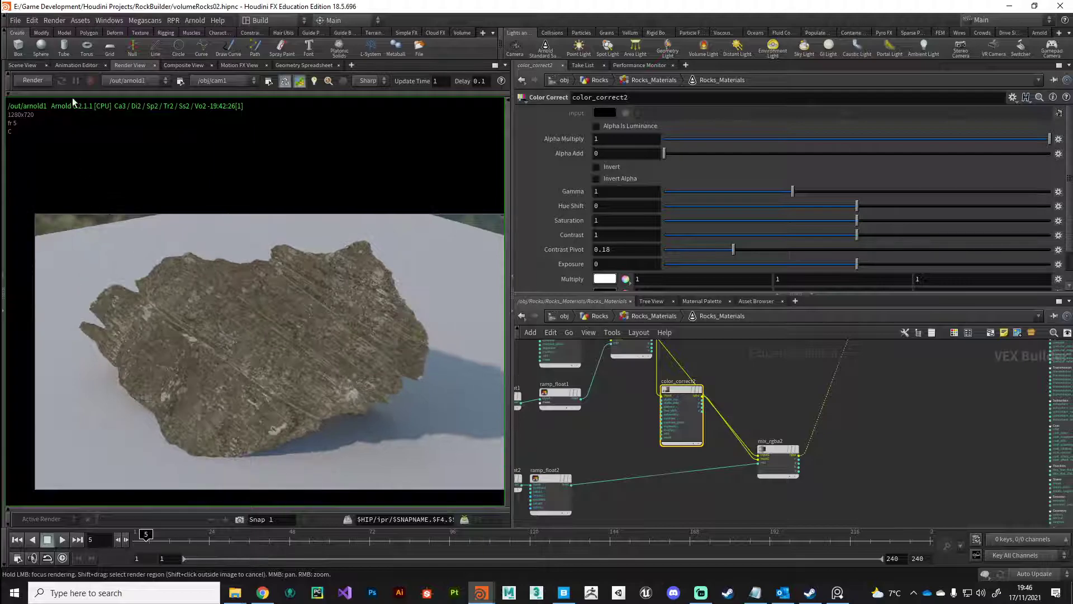
click(61, 80)
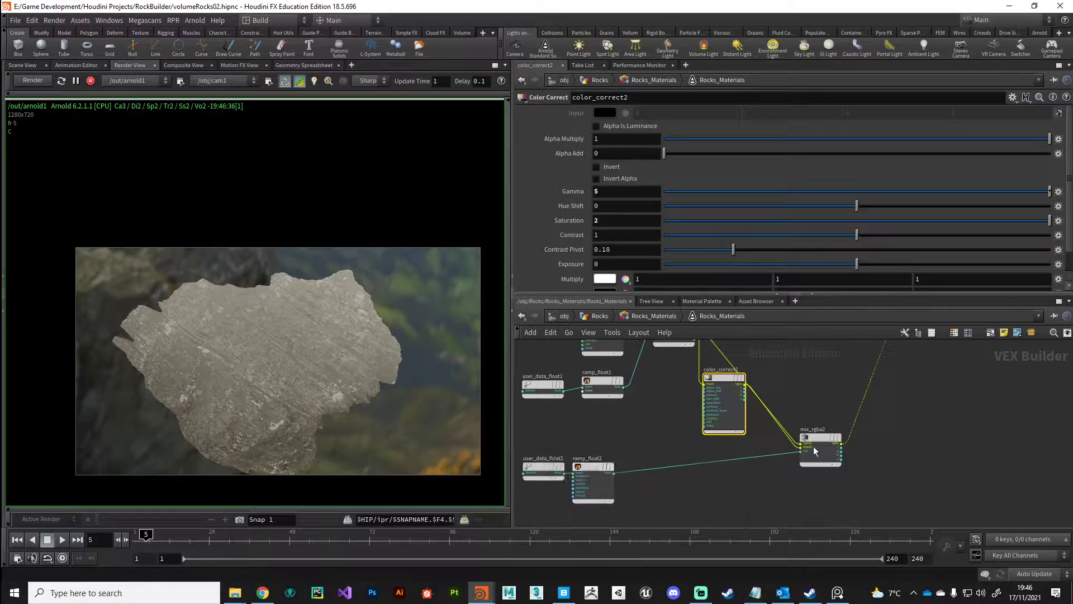
Step: Test the ramp_float2 gradient, then give color_correct2 gamma 2, hue shift -0.951, saturation 2, contrast 2
click(591, 483)
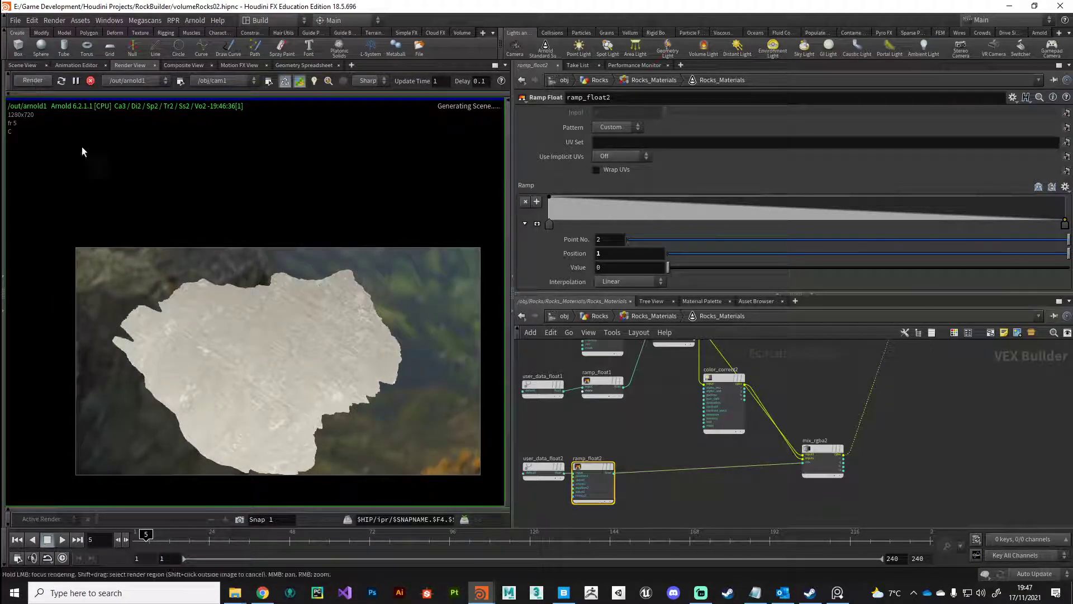
mouse_move(243, 408)
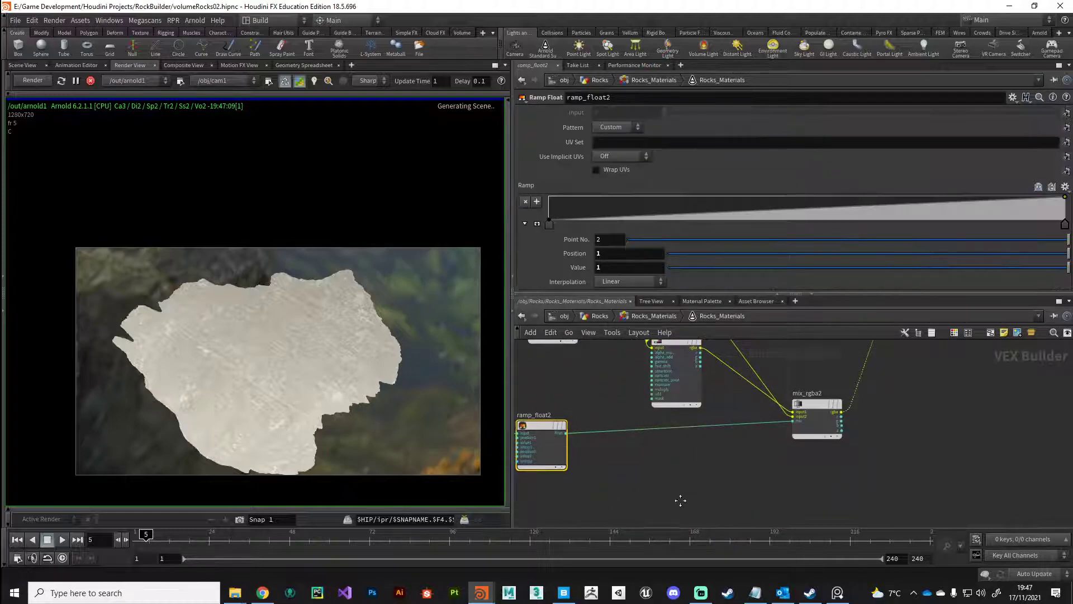
click(604, 411)
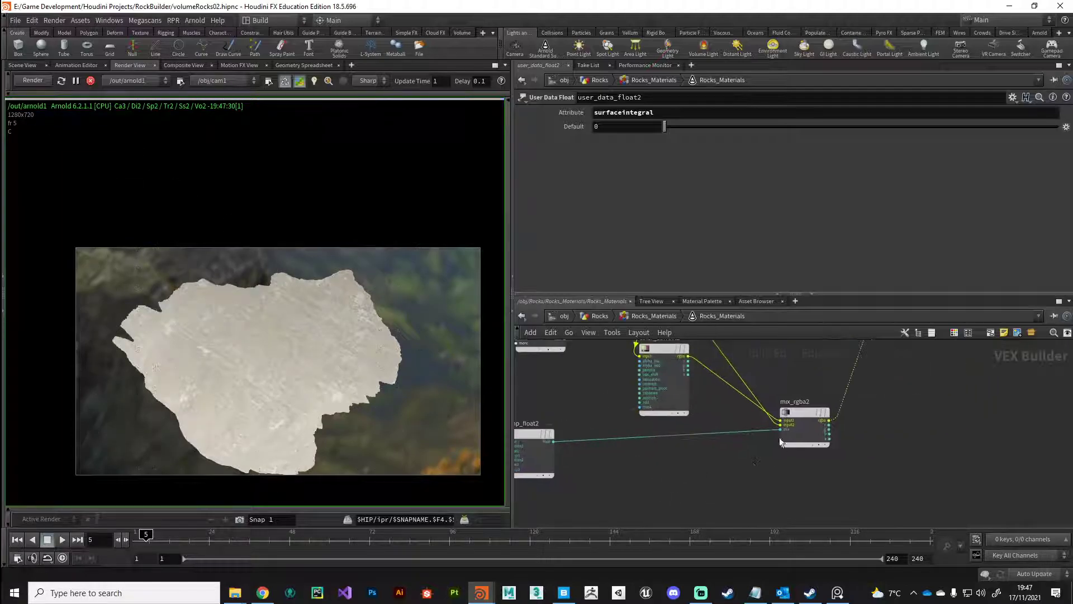
click(662, 376)
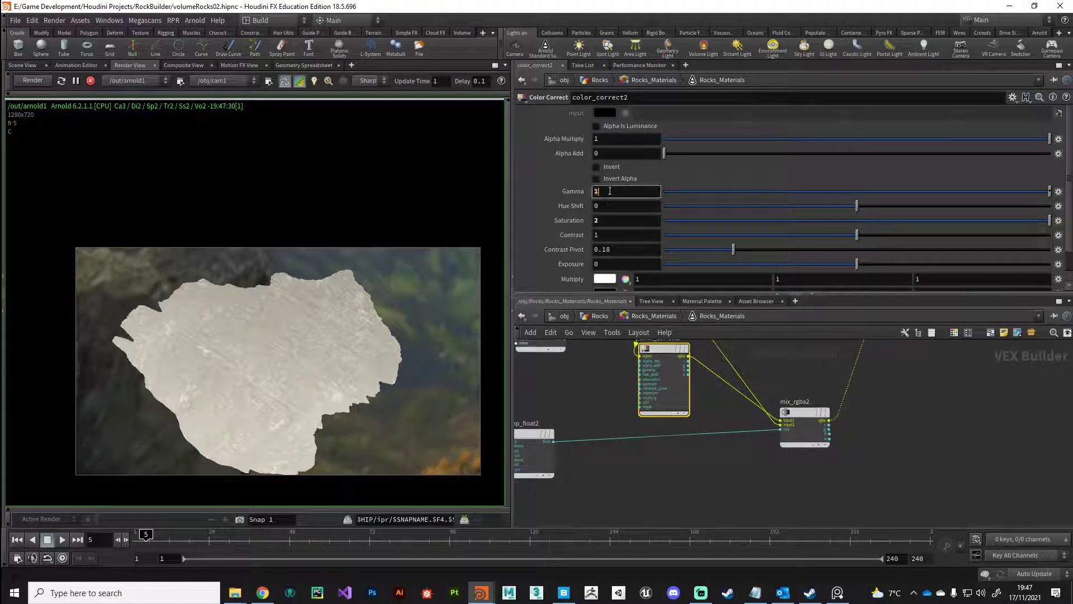
text(2)
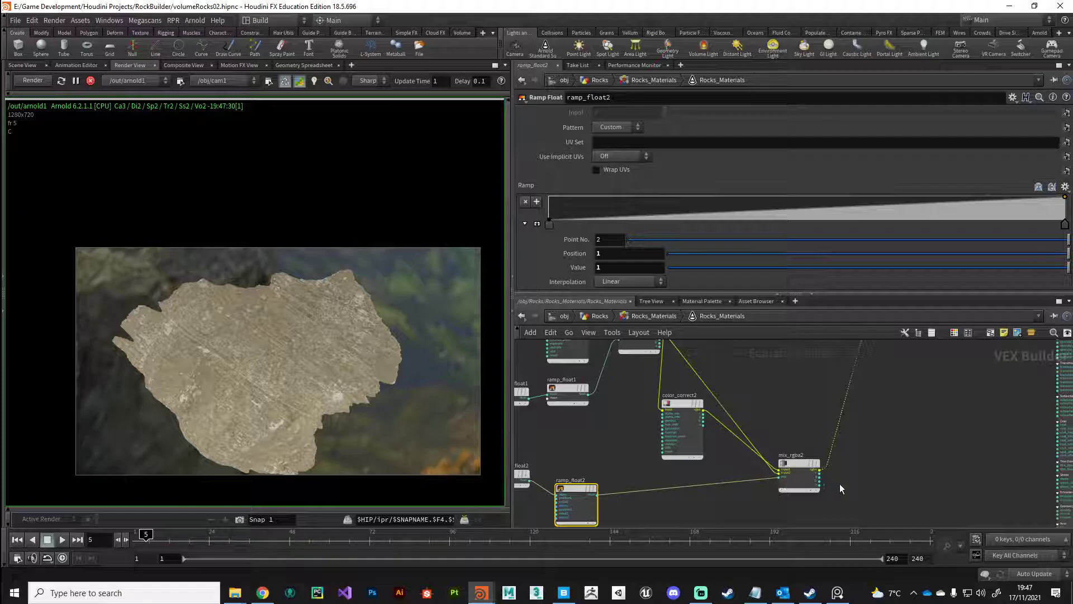
click(798, 475)
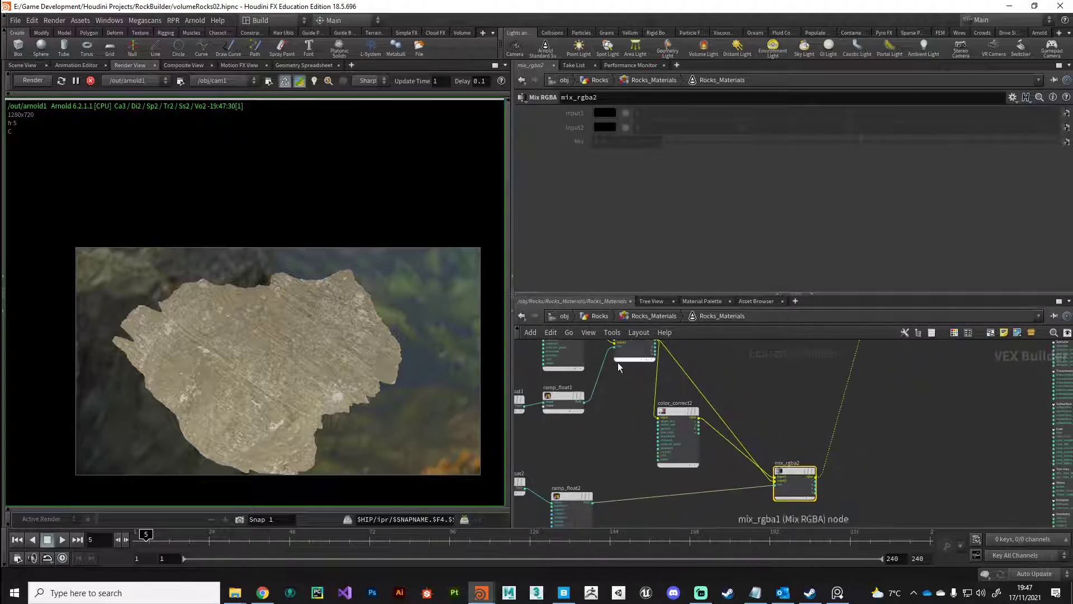
click(677, 431)
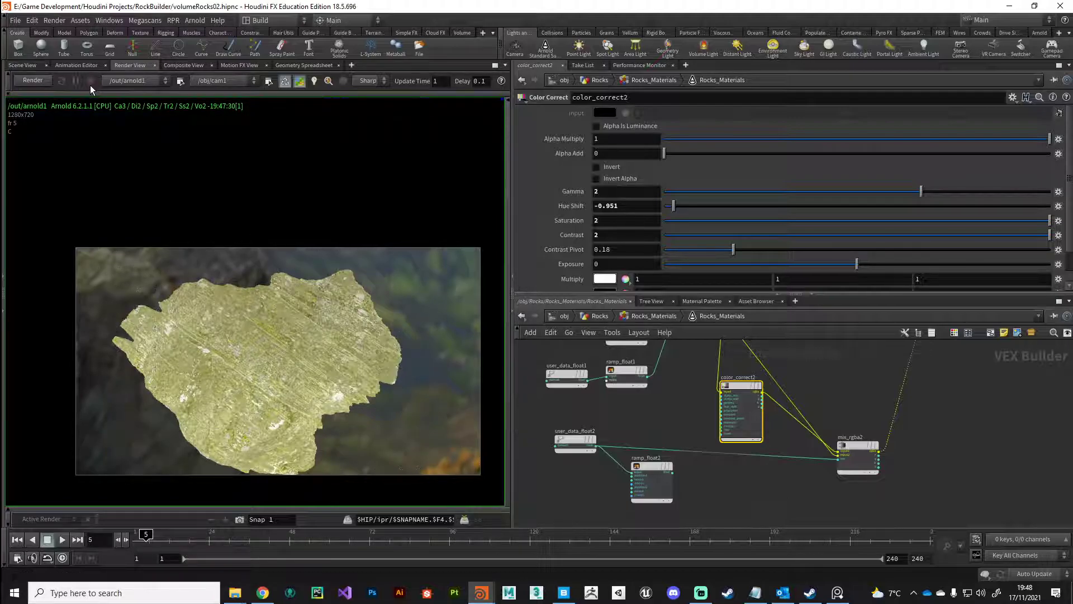
Step: Rerender, then enable Bake Visualized Range Into Output and Remap Range 0–1 on measure2
click(32, 80)
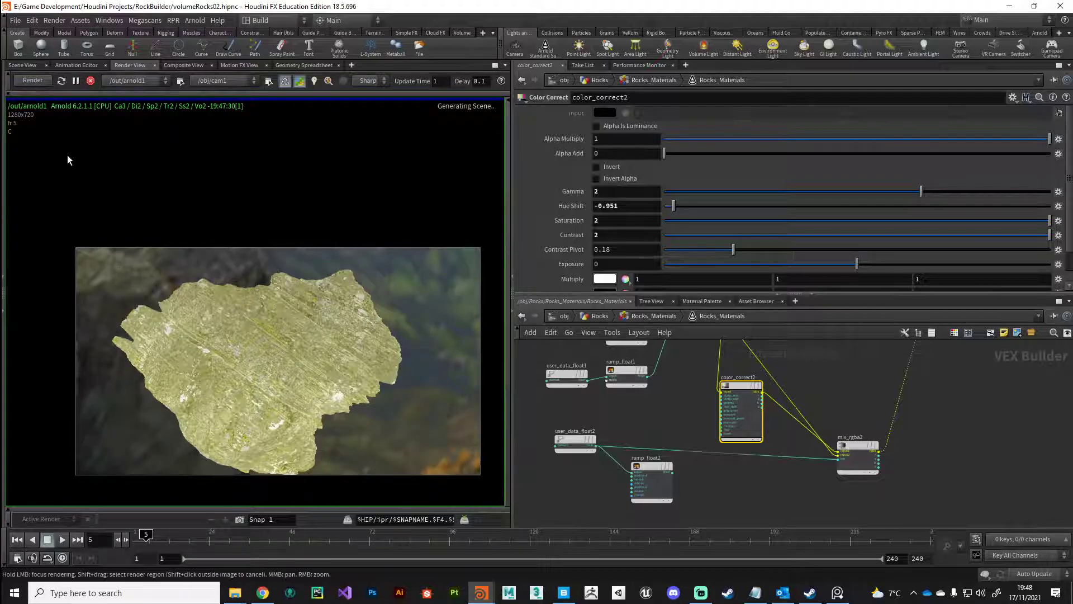
mouse_move(399, 341)
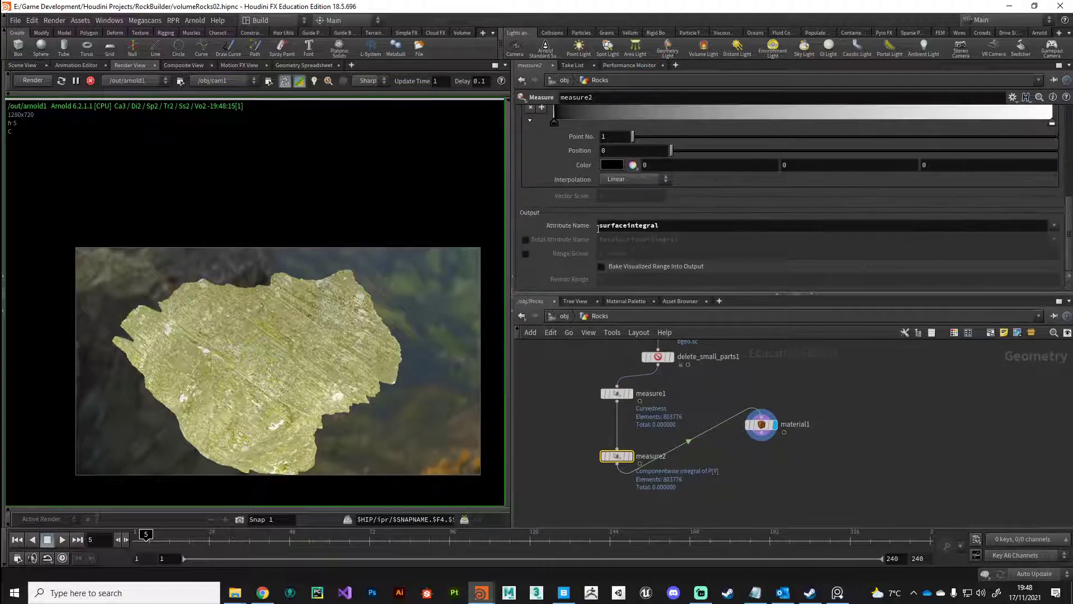
click(601, 265)
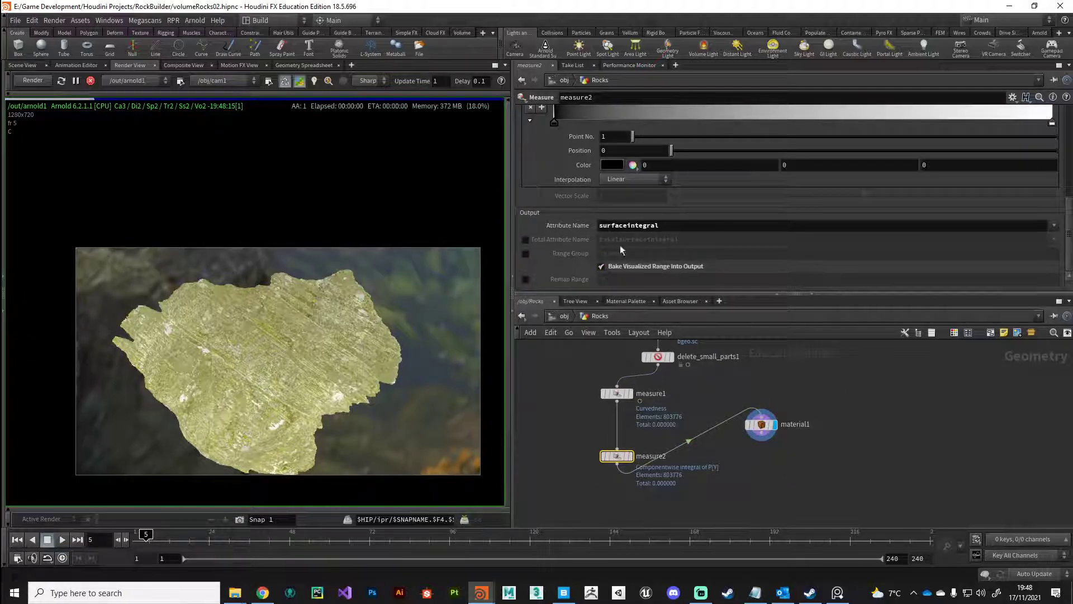
click(526, 279)
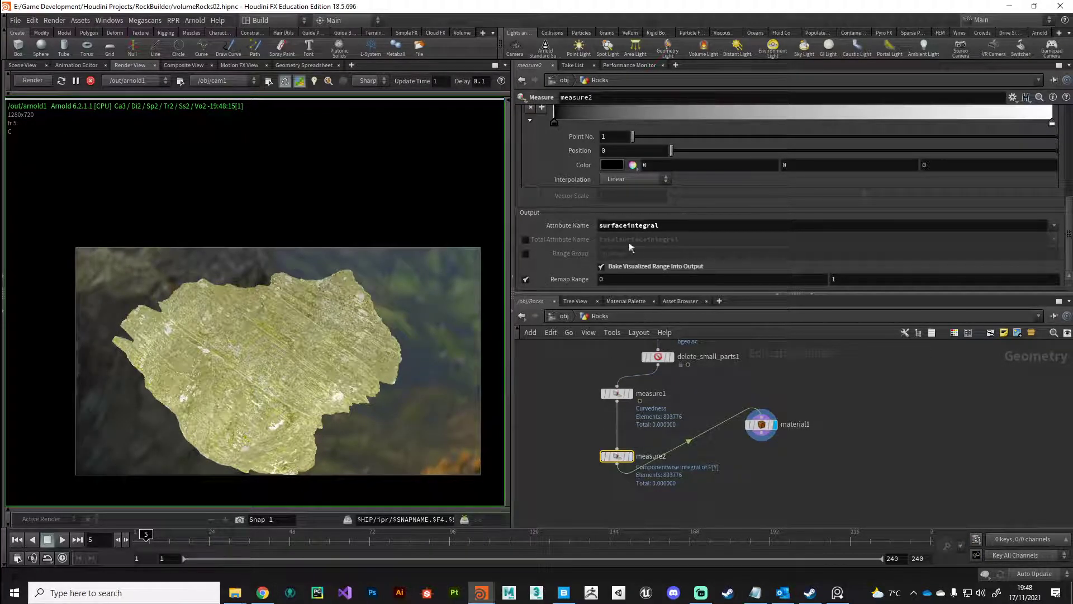
mouse_move(534, 270)
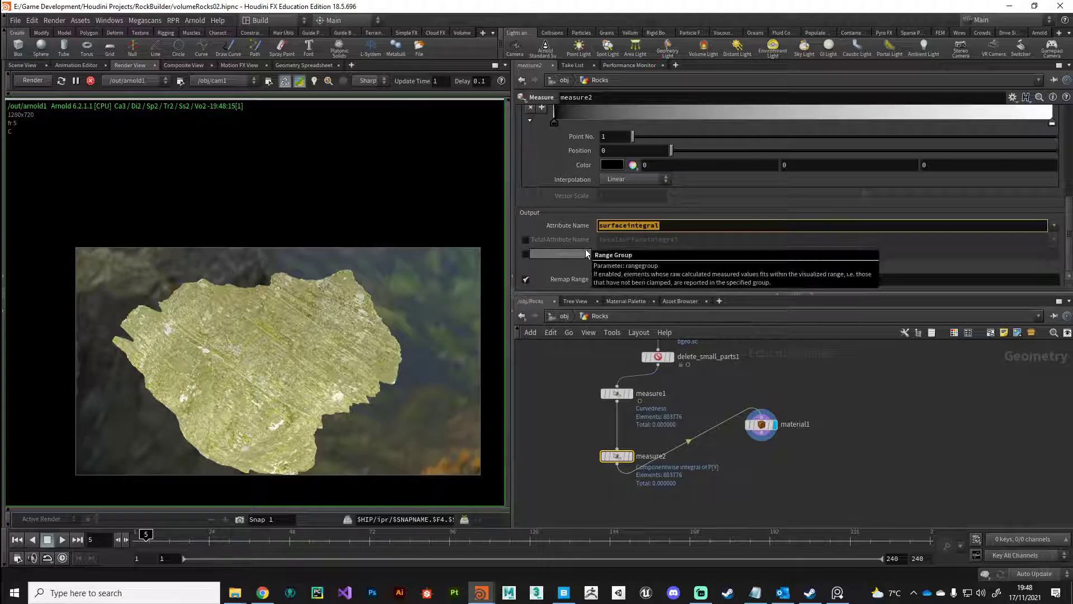
click(760, 424)
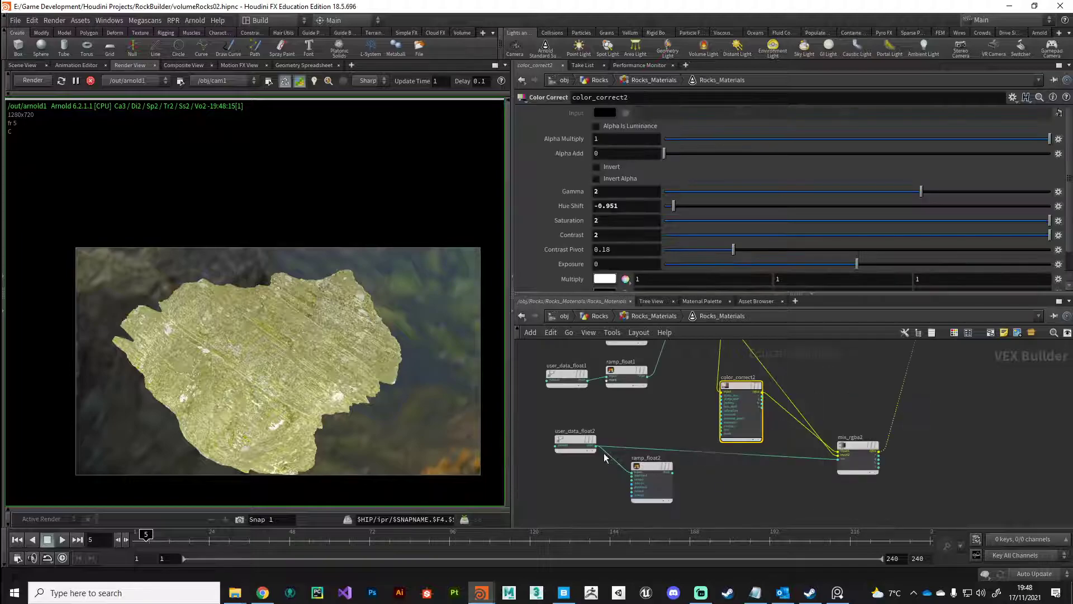
Step: Review color_correct2, user_data_float2 and ramp_float2, settling on the ramp to reshape its curve
click(574, 443)
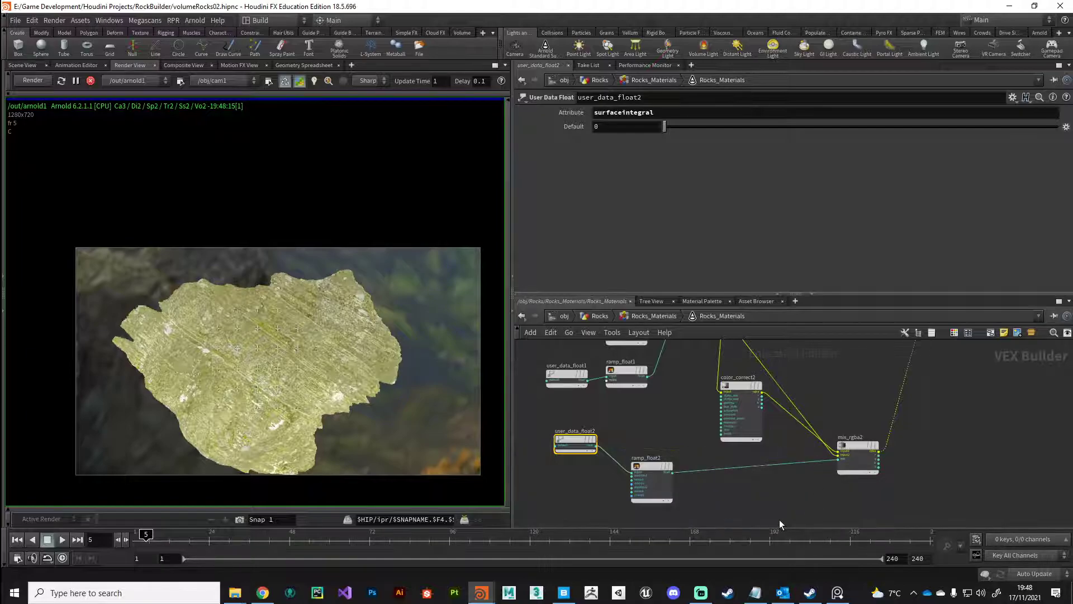
click(31, 80)
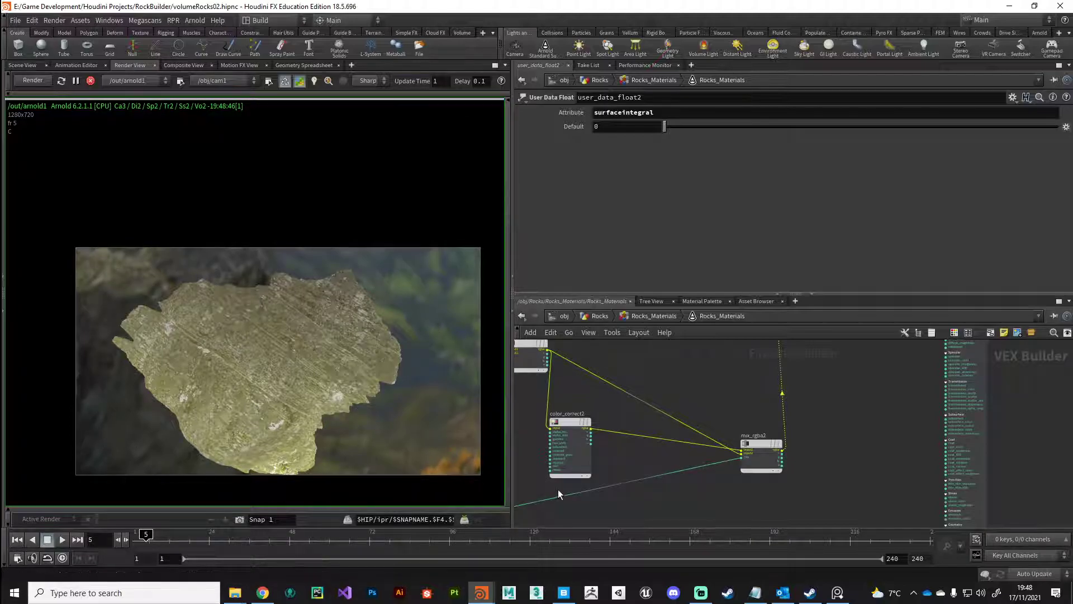
click(569, 445)
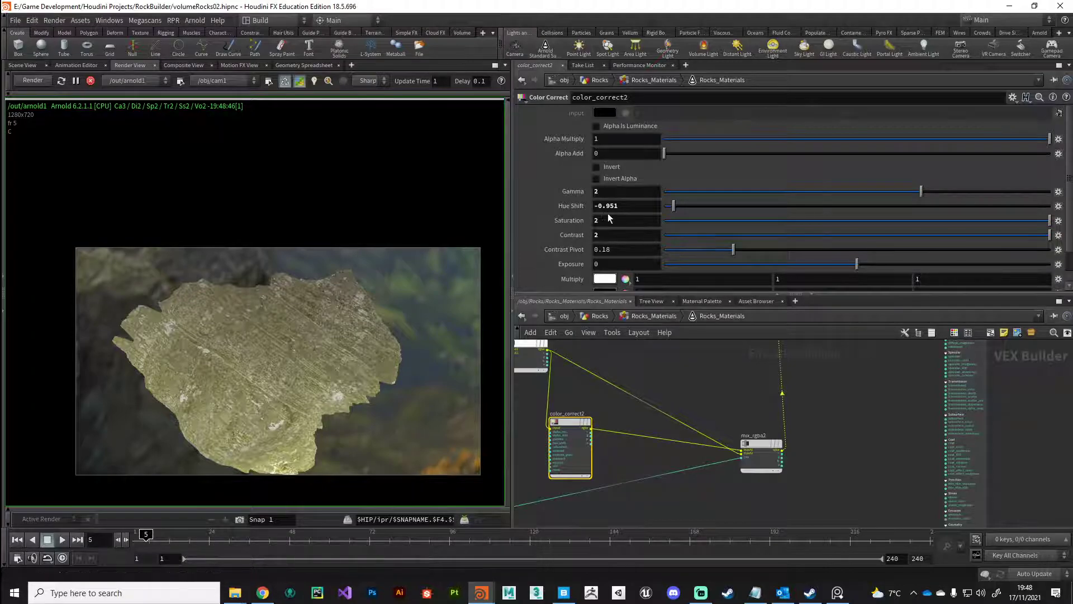
mouse_move(226, 379)
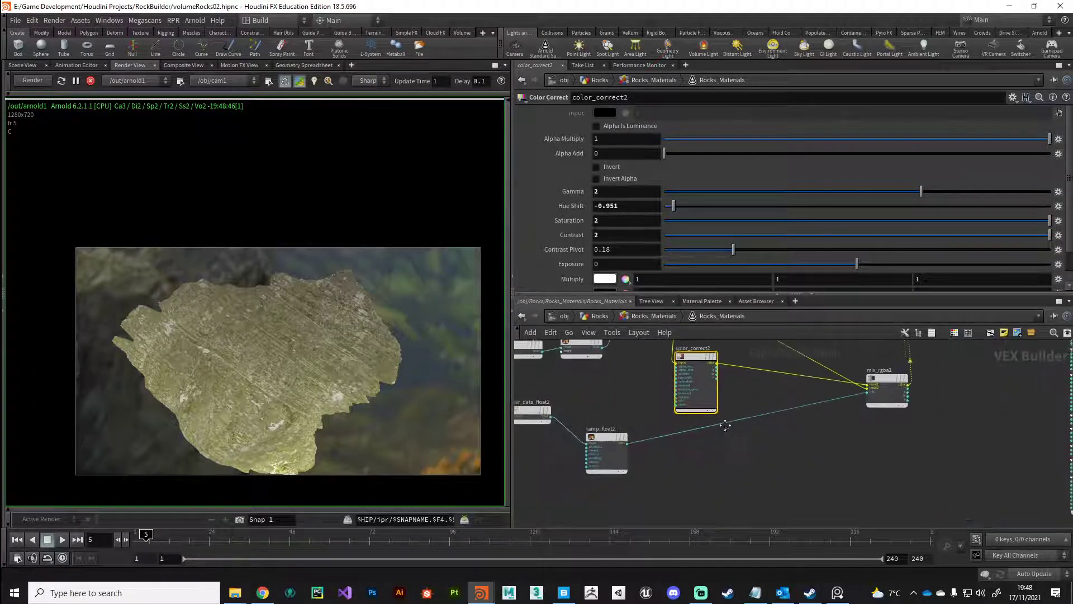
click(605, 449)
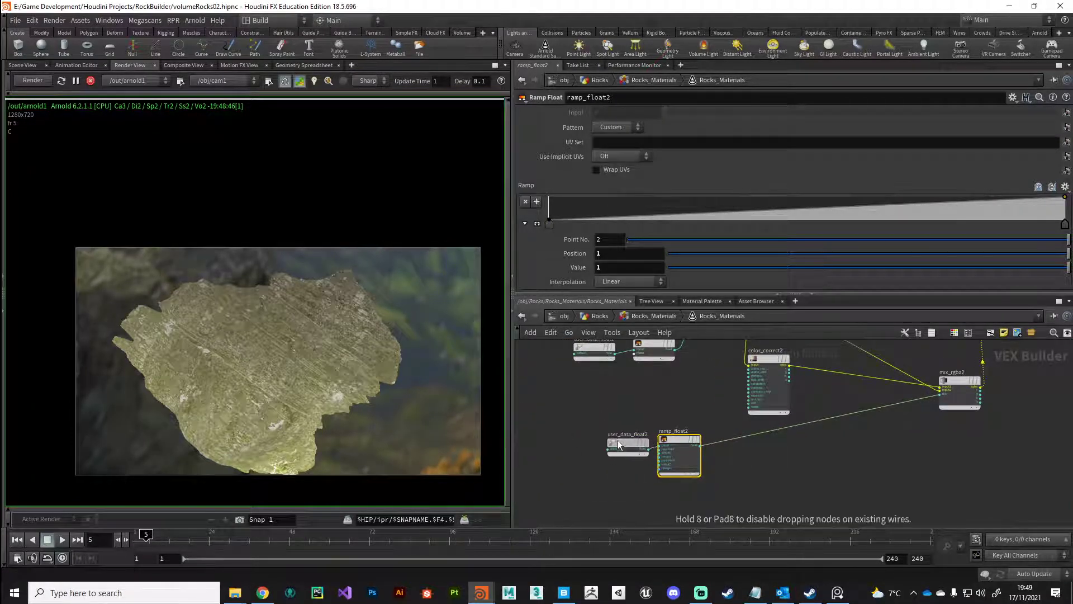
click(626, 443)
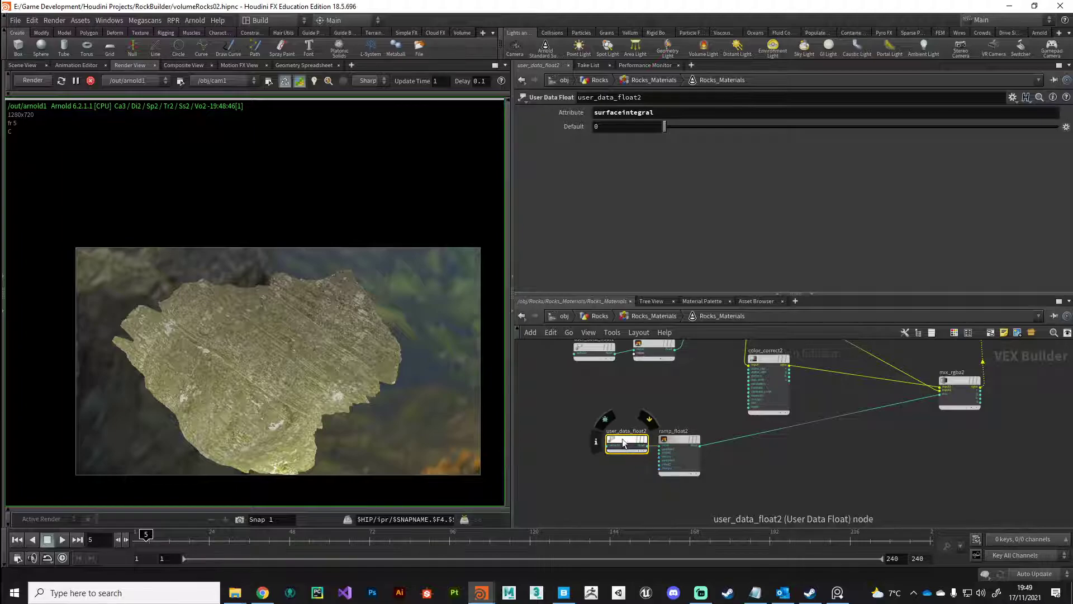
click(678, 455)
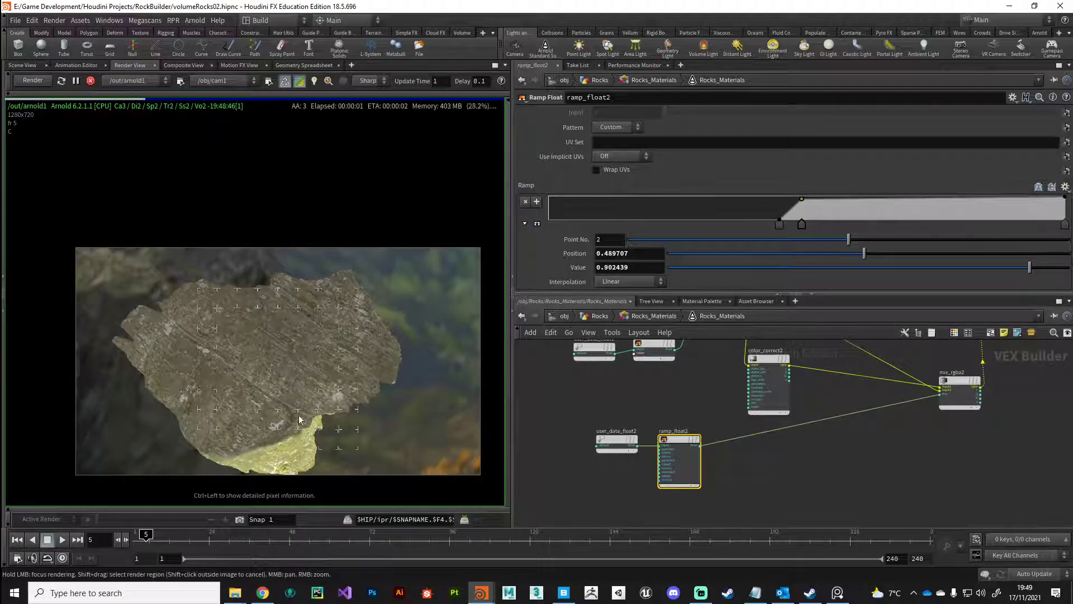
Step: Slide ramp_float2's second key to position 0.685807 for a gentler green fade
click(644, 224)
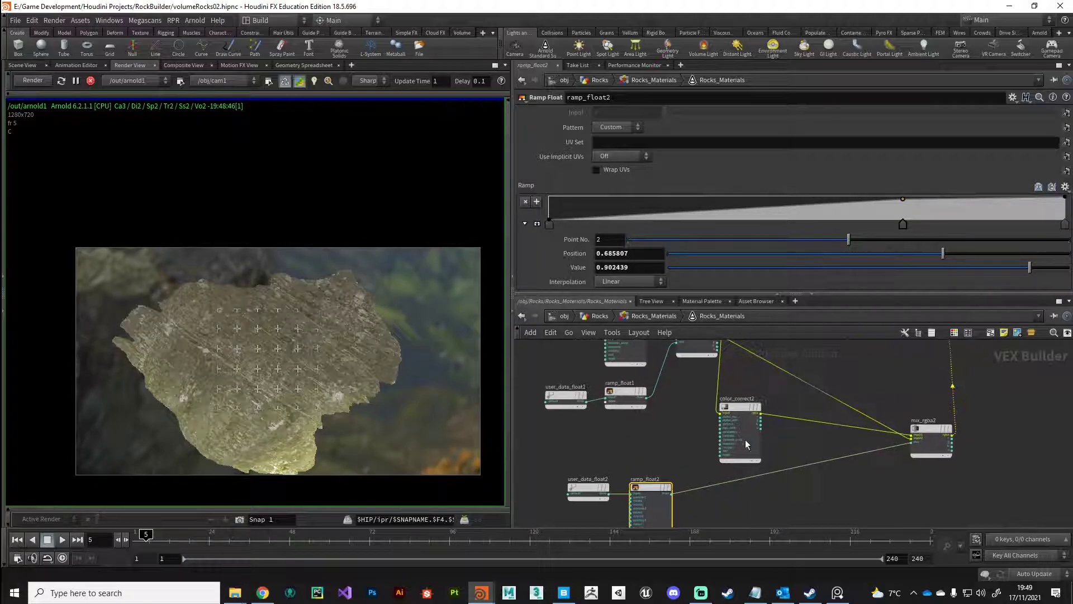
click(738, 424)
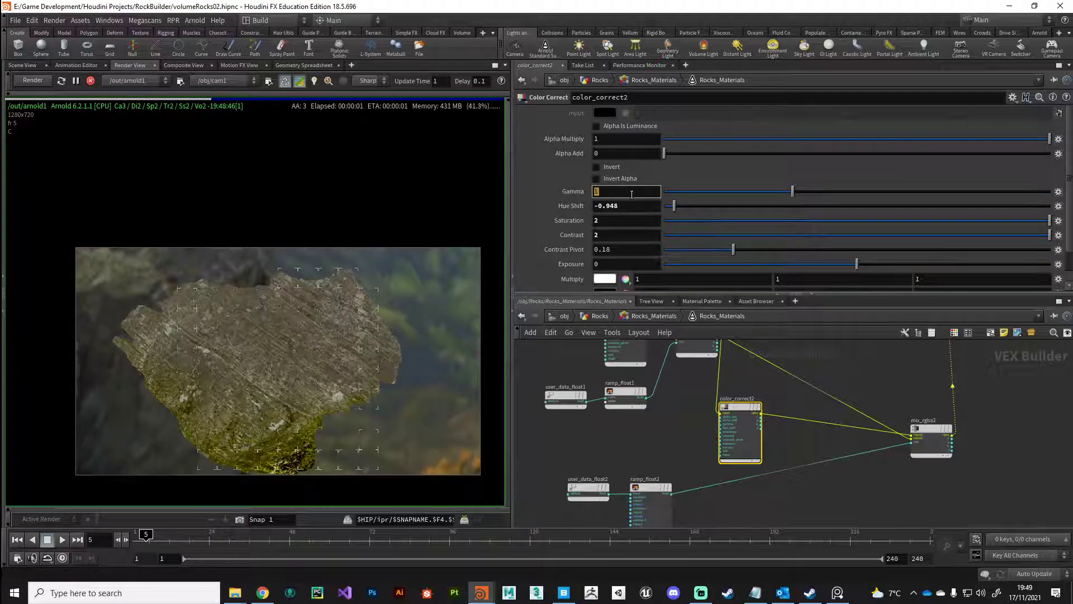
Step: Enter 1.5 into color_correct2's value fields including contrast, then revisit the ramp
text(1.5)
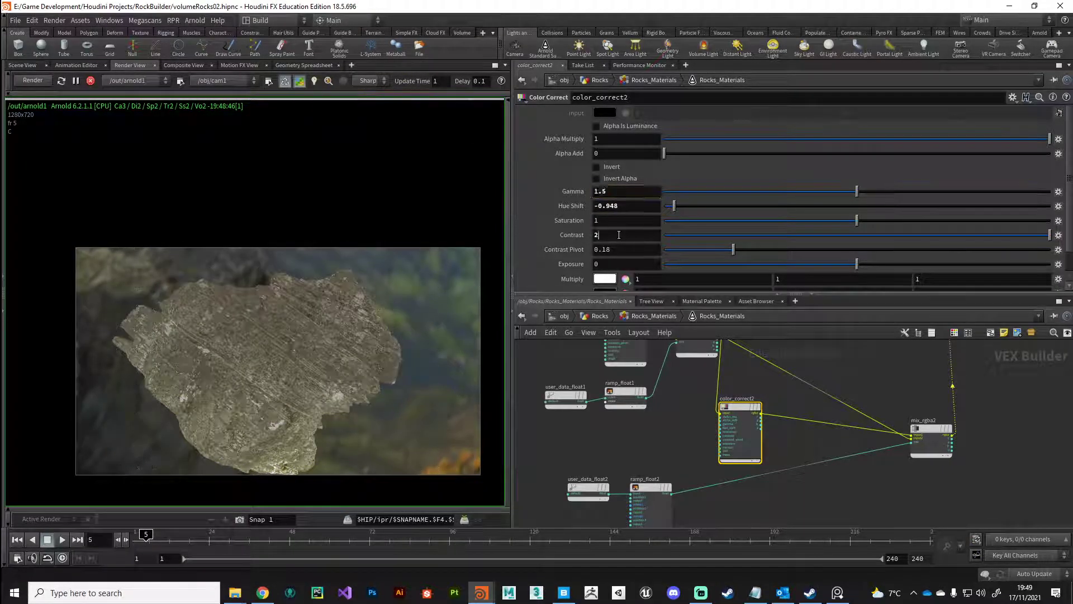
triple_click(624, 235)
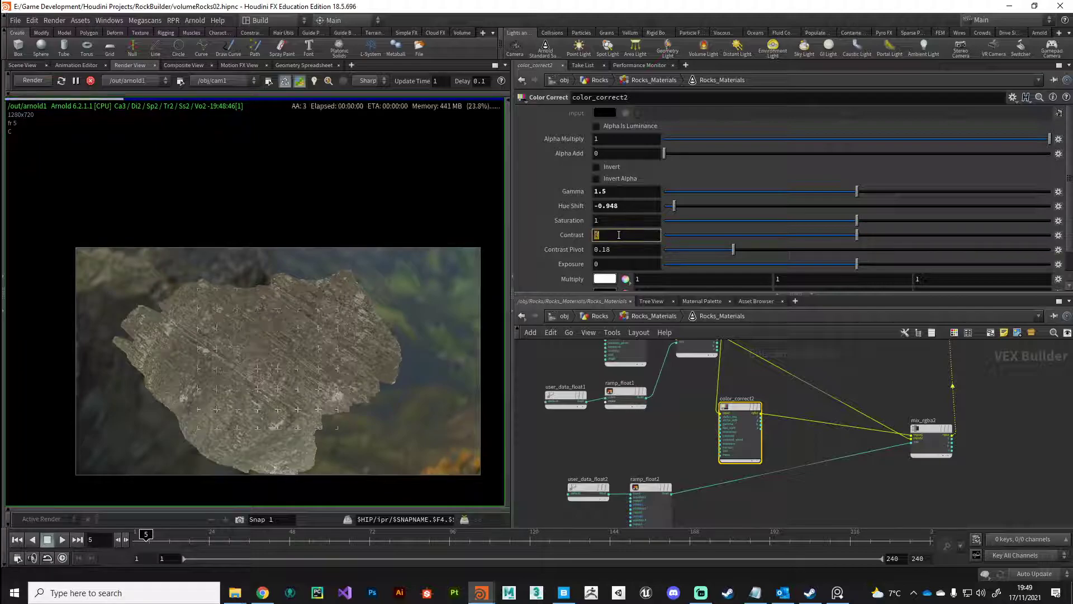
text(1.5)
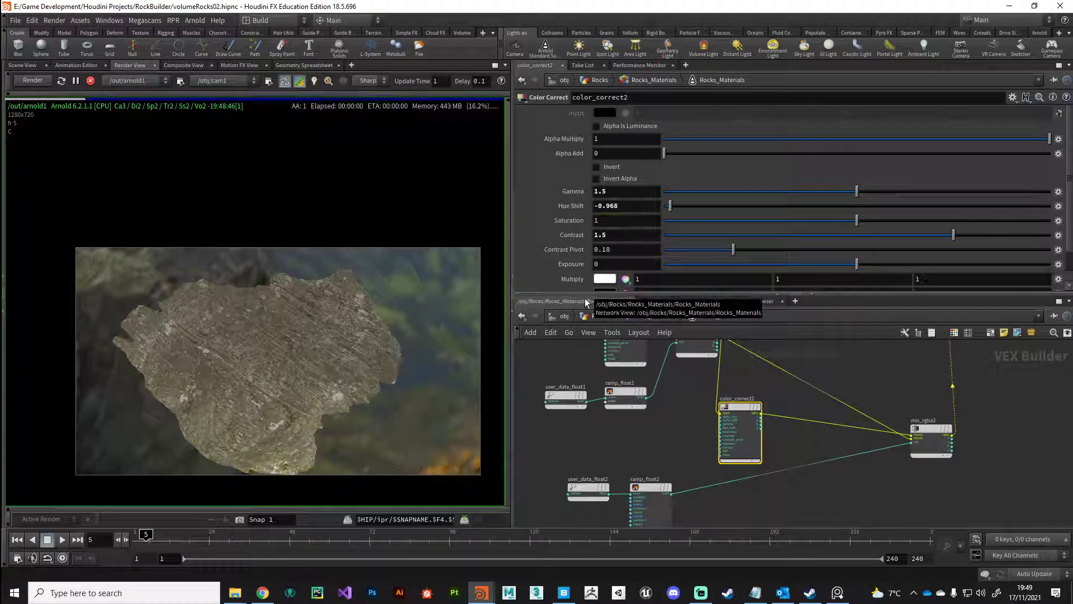
click(650, 491)
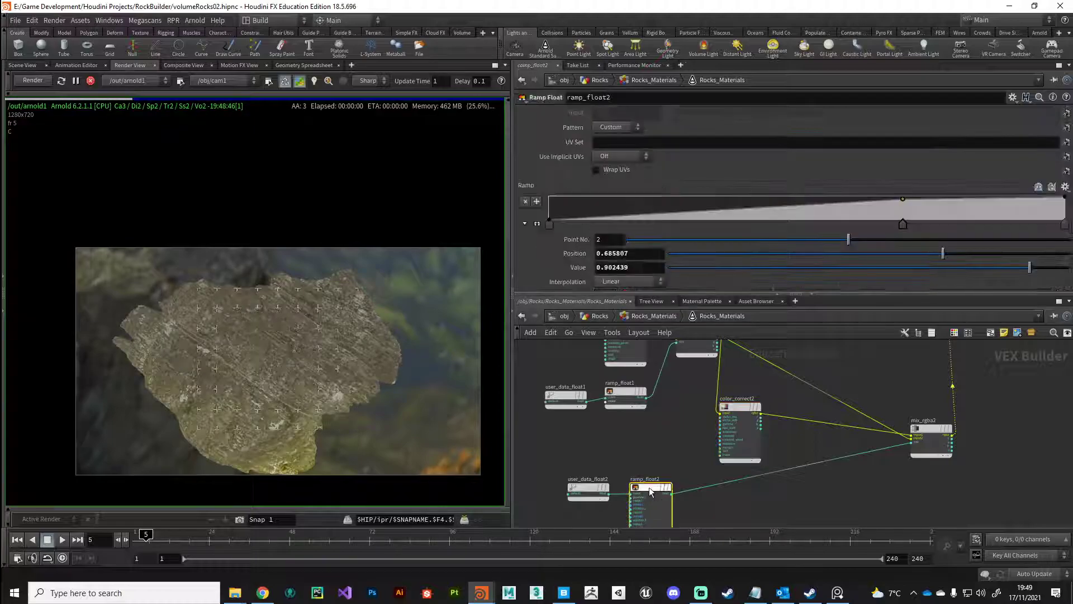
click(580, 224)
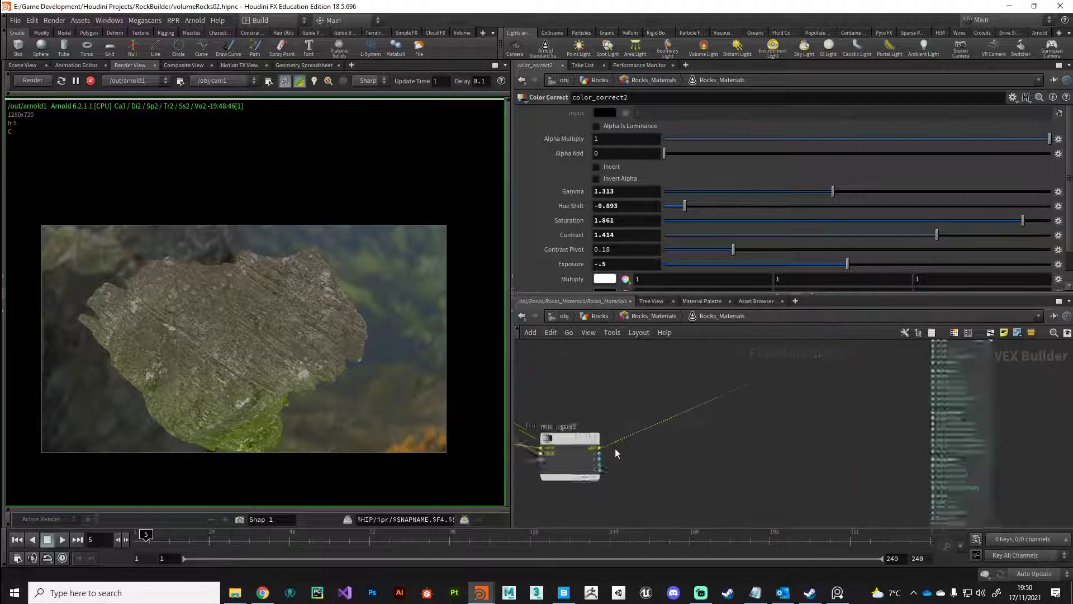
Step: Wire mix_rgba2 into Rocks_Materials base_color, its shader into OUT_material surface, and re-render in Arnold
click(592, 447)
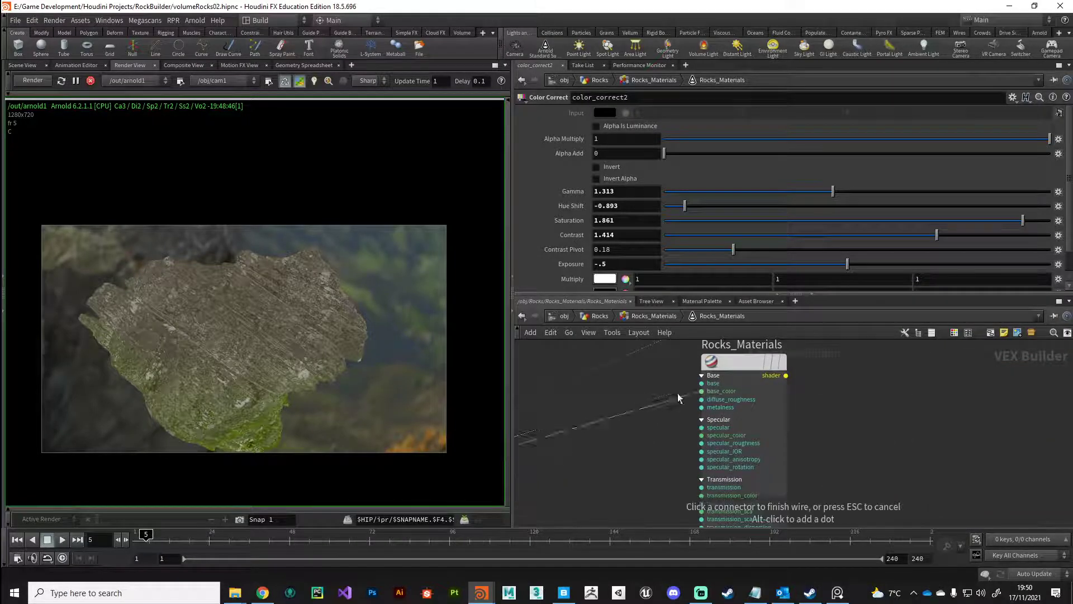
mouse_move(590, 458)
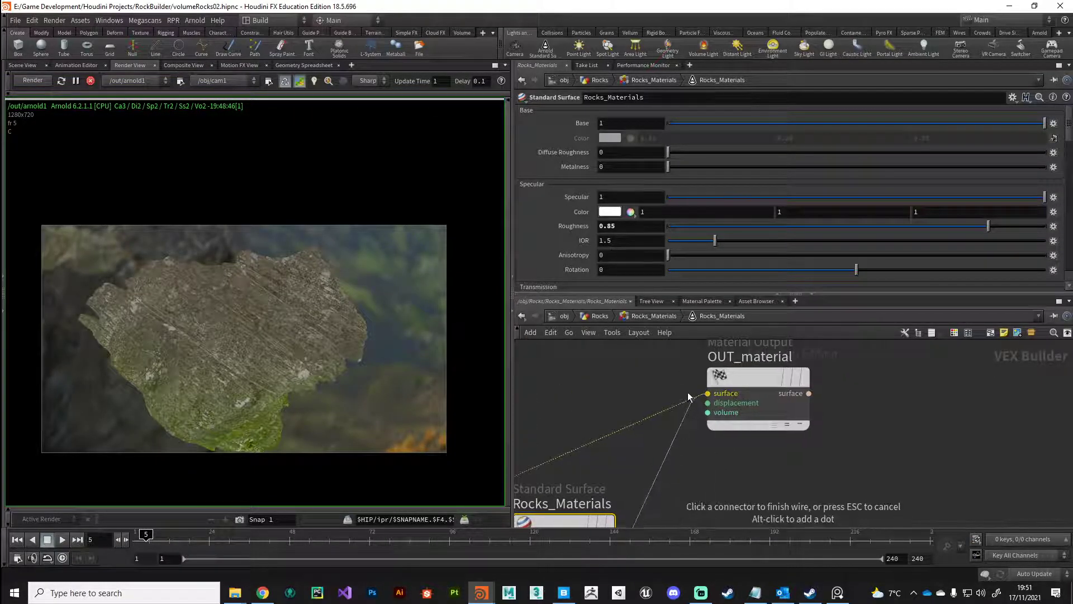
click(708, 393)
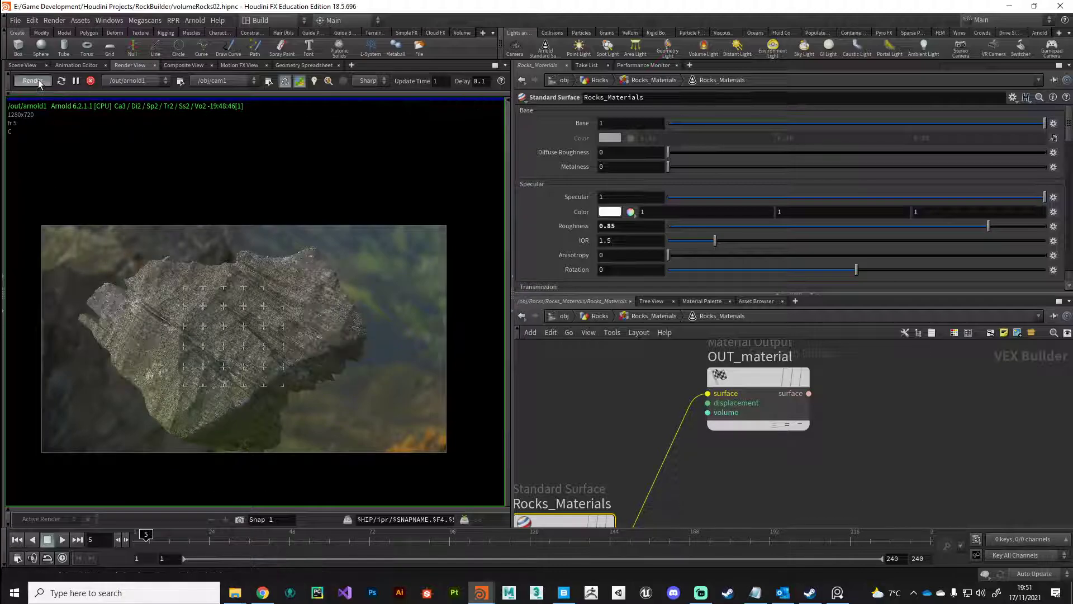
click(31, 80)
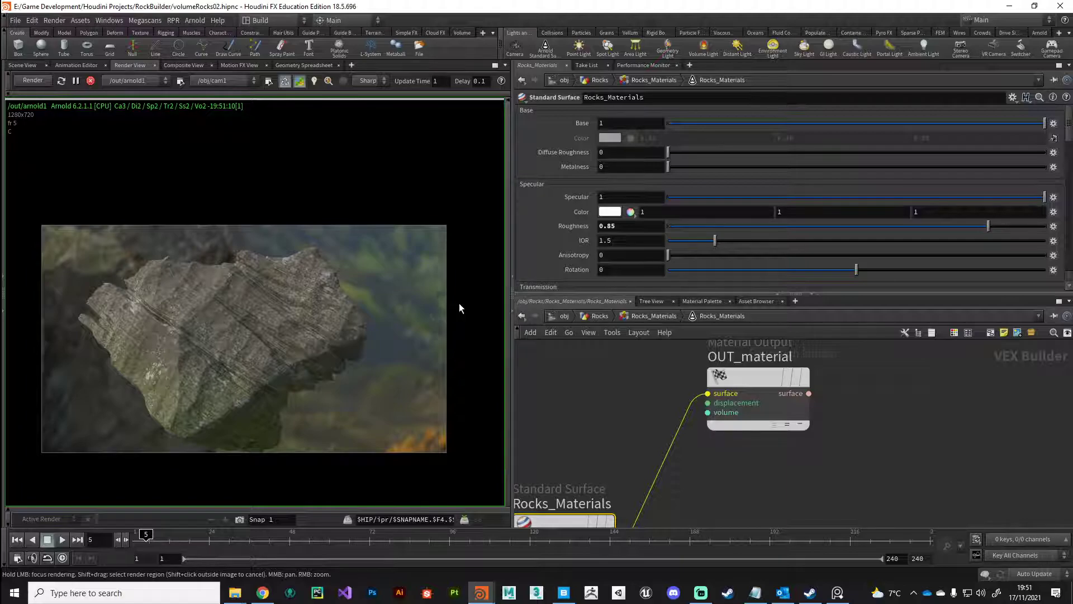
mouse_move(155, 309)
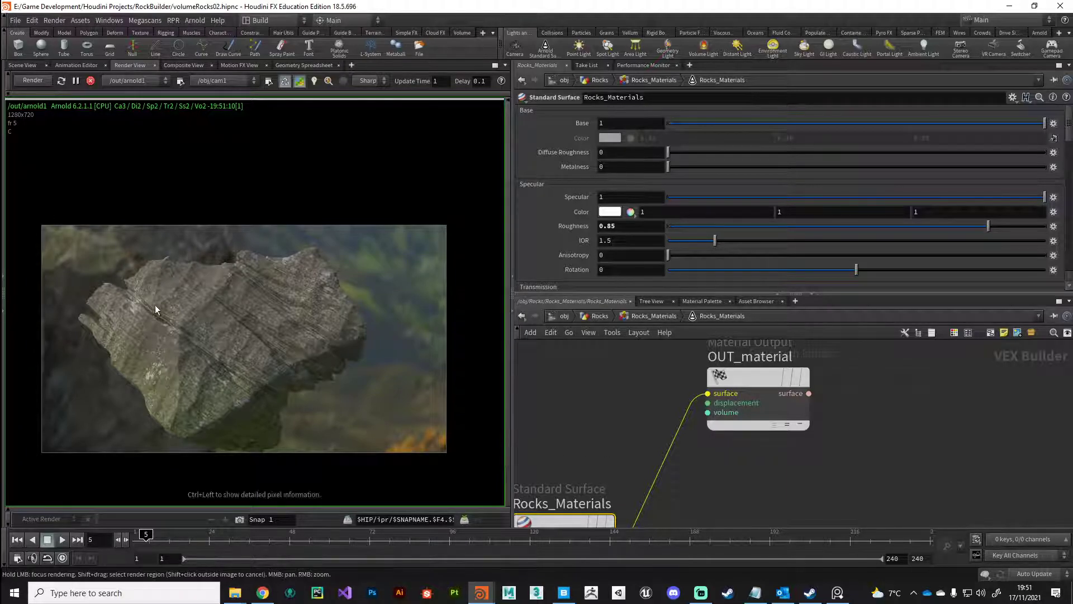
mouse_move(241, 363)
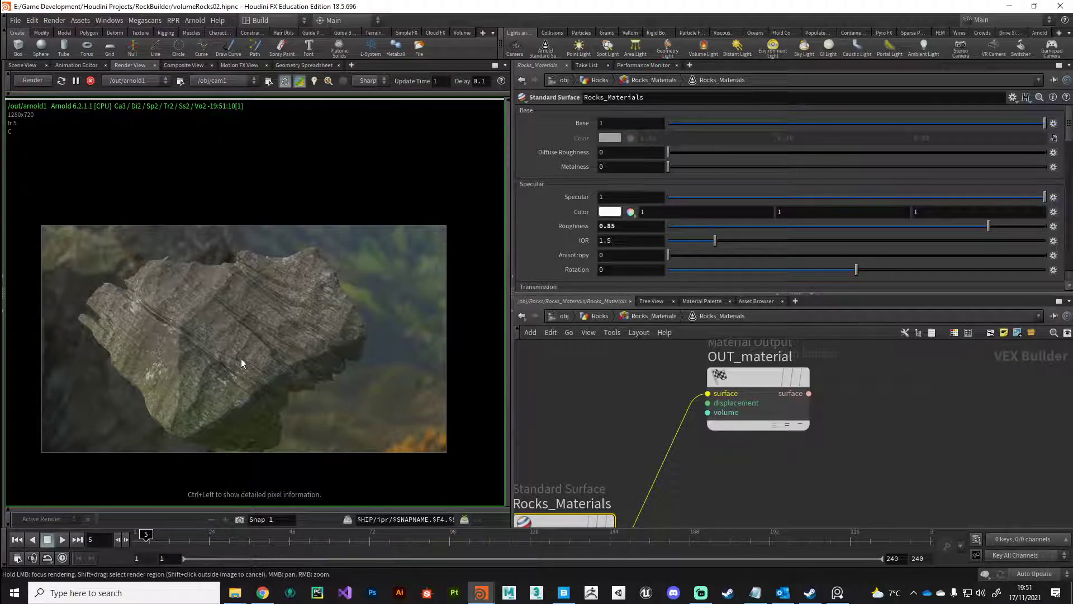
mouse_move(169, 317)
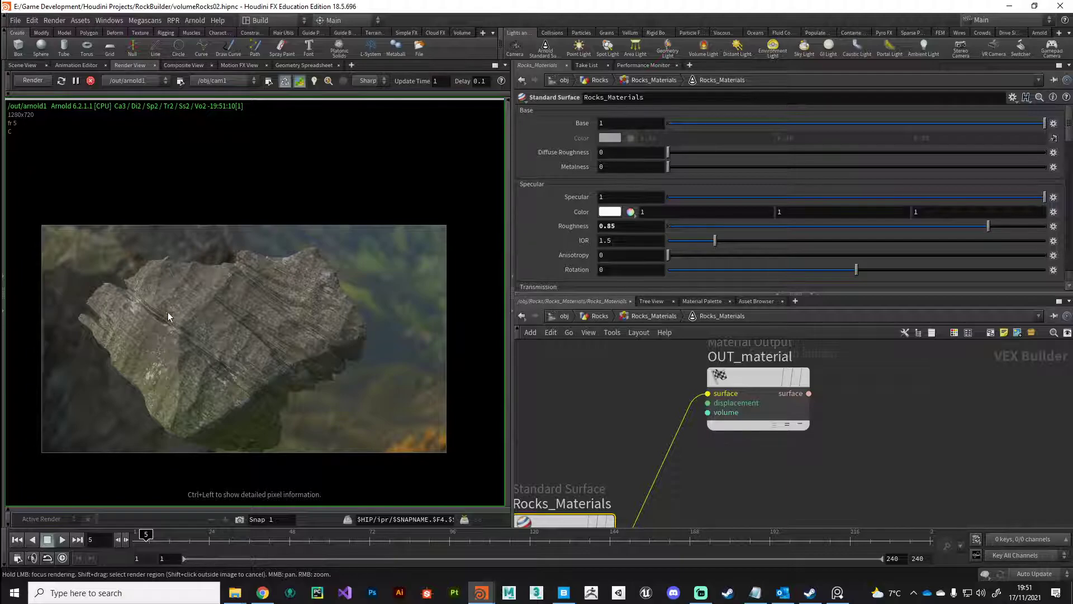
mouse_move(226, 333)
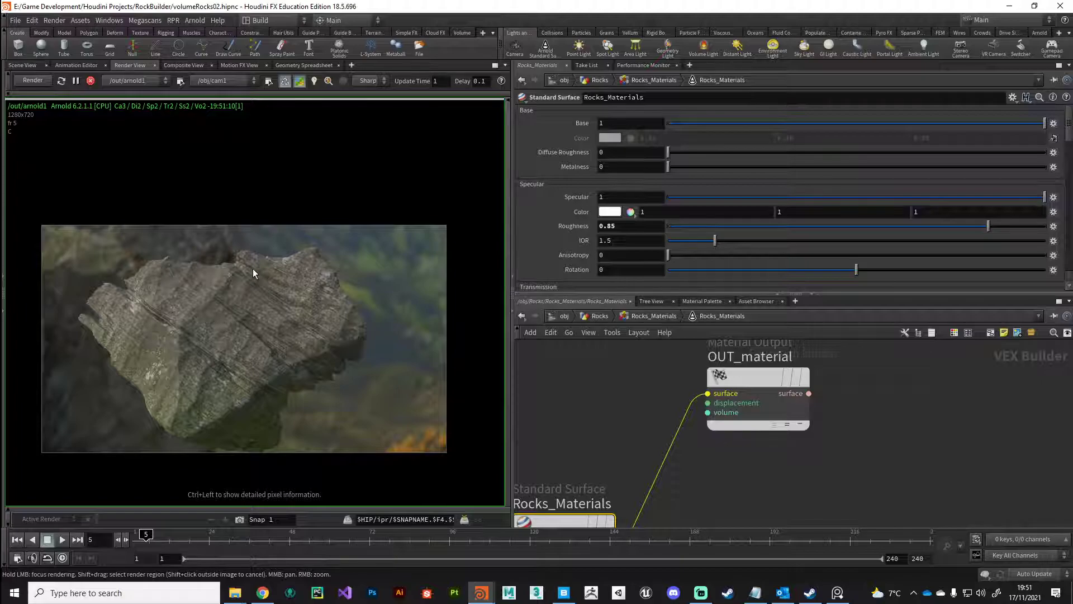
mouse_move(178, 339)
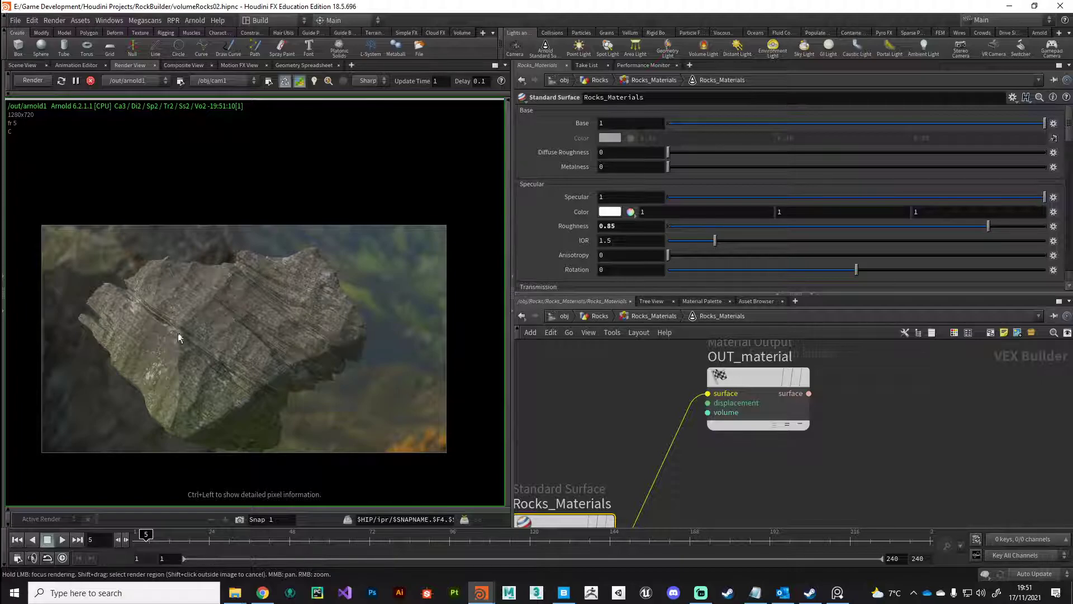
mouse_move(257, 353)
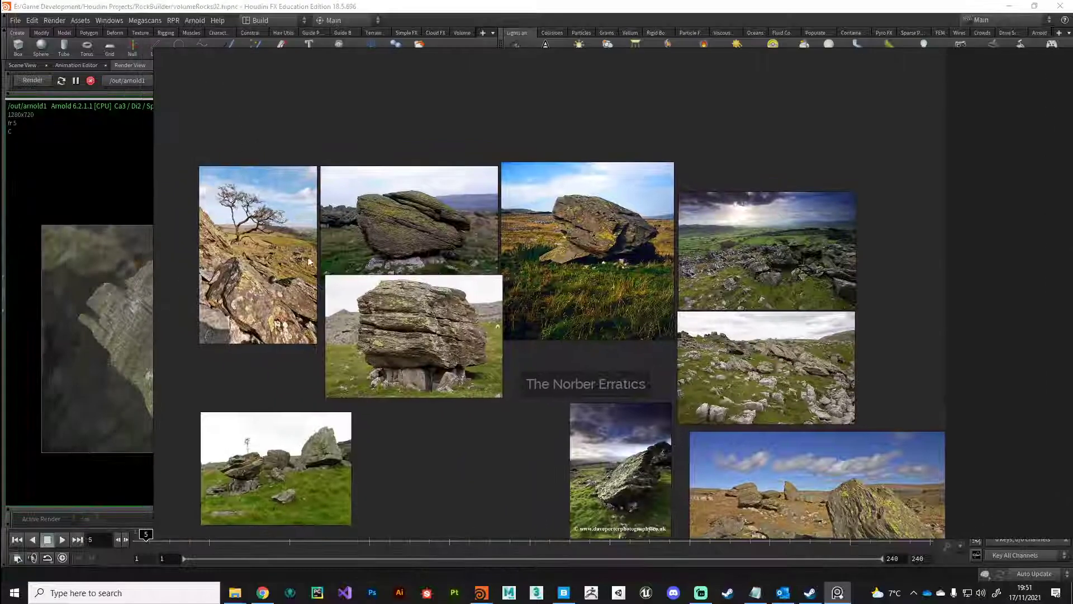
Step: Zoom into the Norber Erratics boulder reference photos to compare with the render
scroll(up, 3)
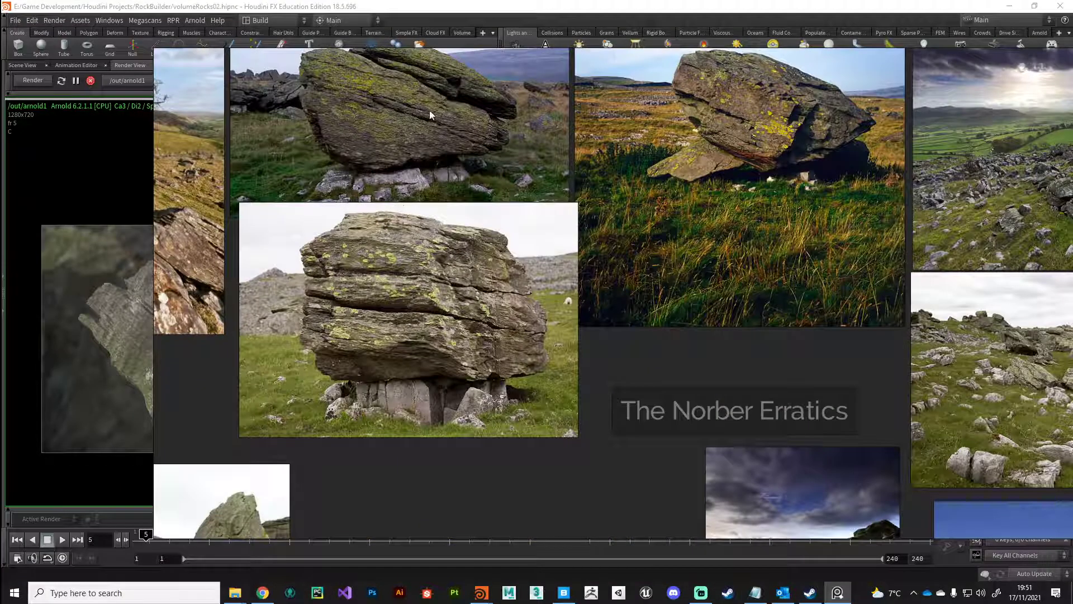